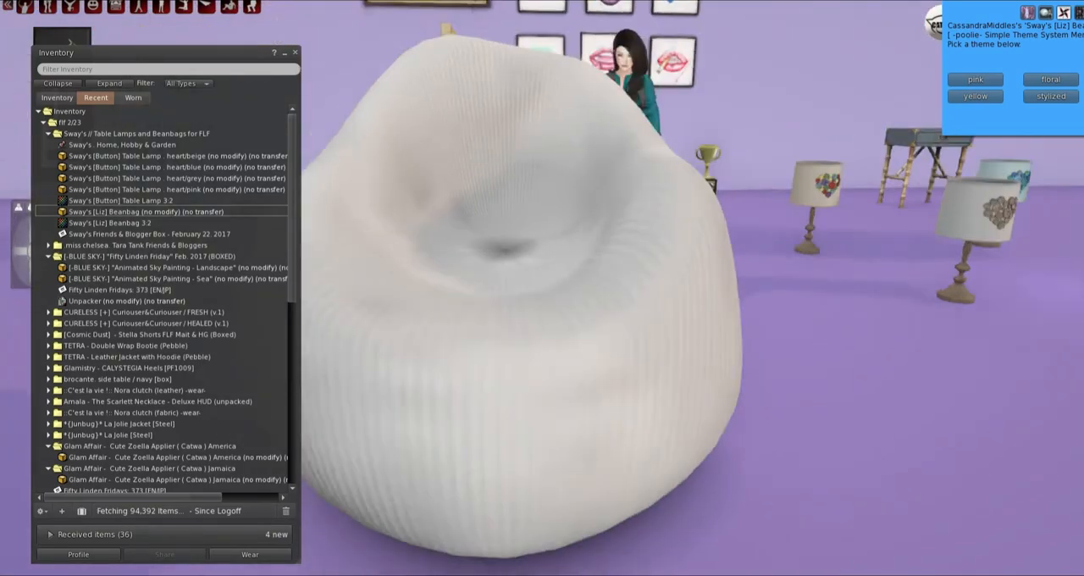
Pick a theme for the Sway's Liz beanbag, then choose an action from its pie menu
click(1049, 79)
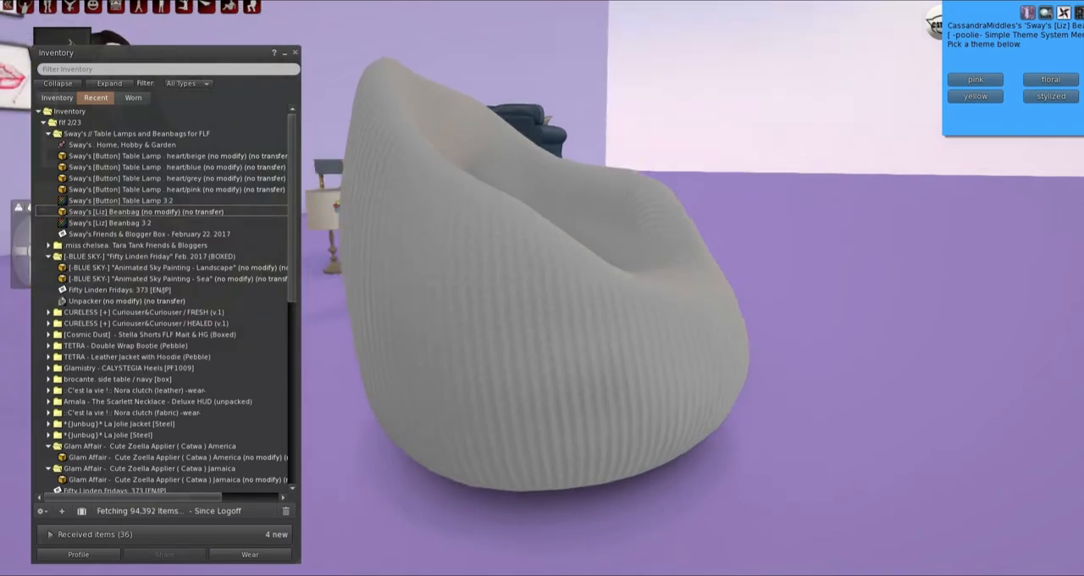
right_click(602, 254)
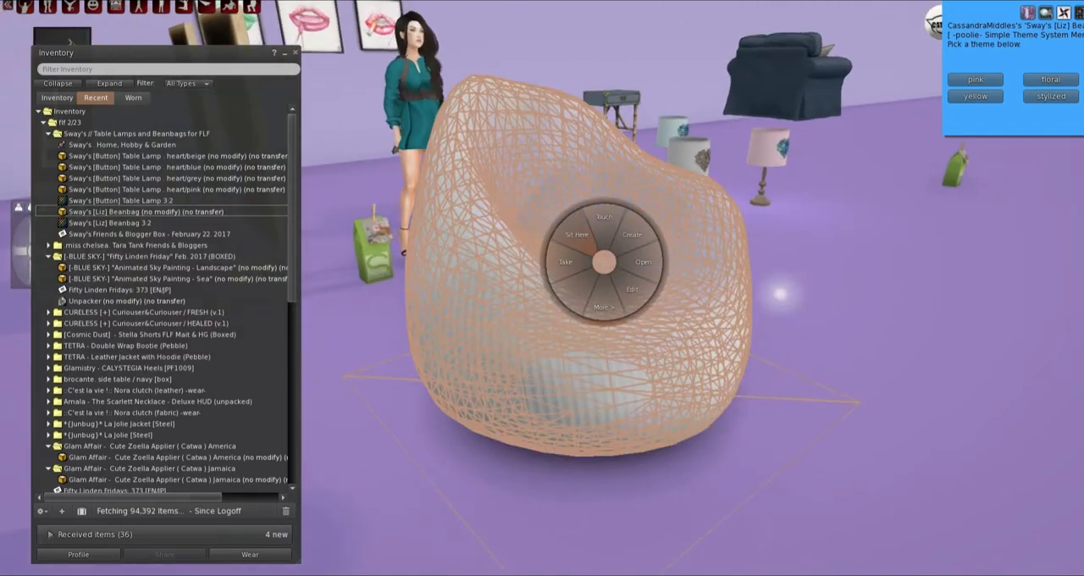
click(576, 234)
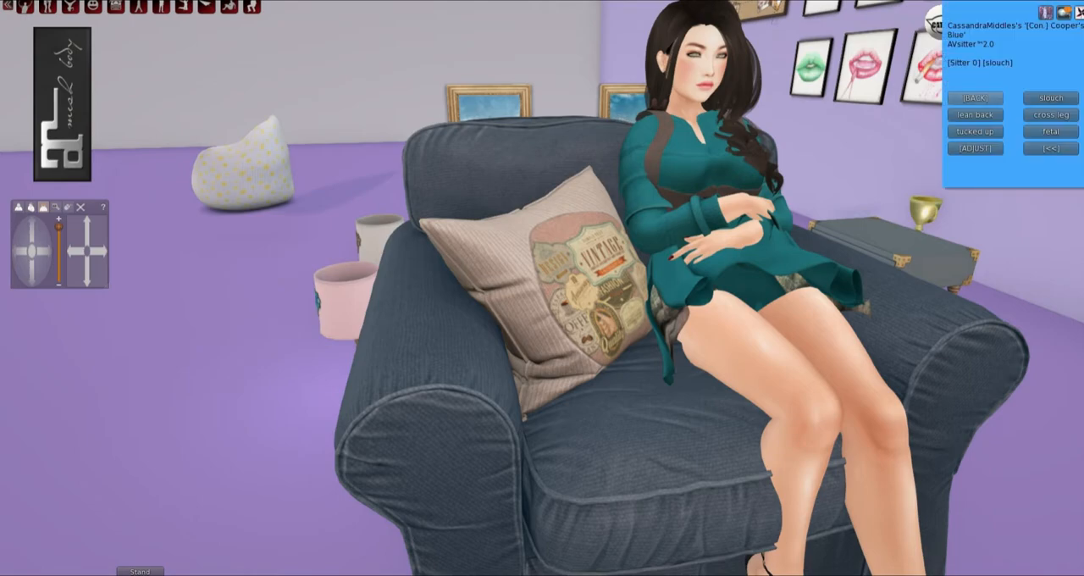
Choose the slouch pose from the AVsitter menu on the blue armchair
click(1050, 131)
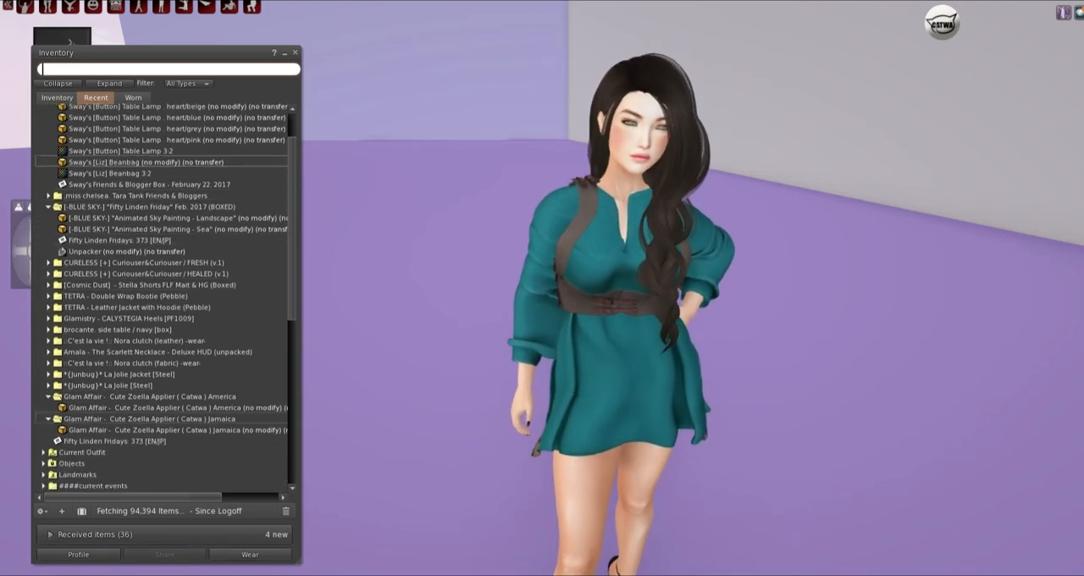
Bring up the Inventory context menu for the green satin gown outfit to wear it
right_click(144, 430)
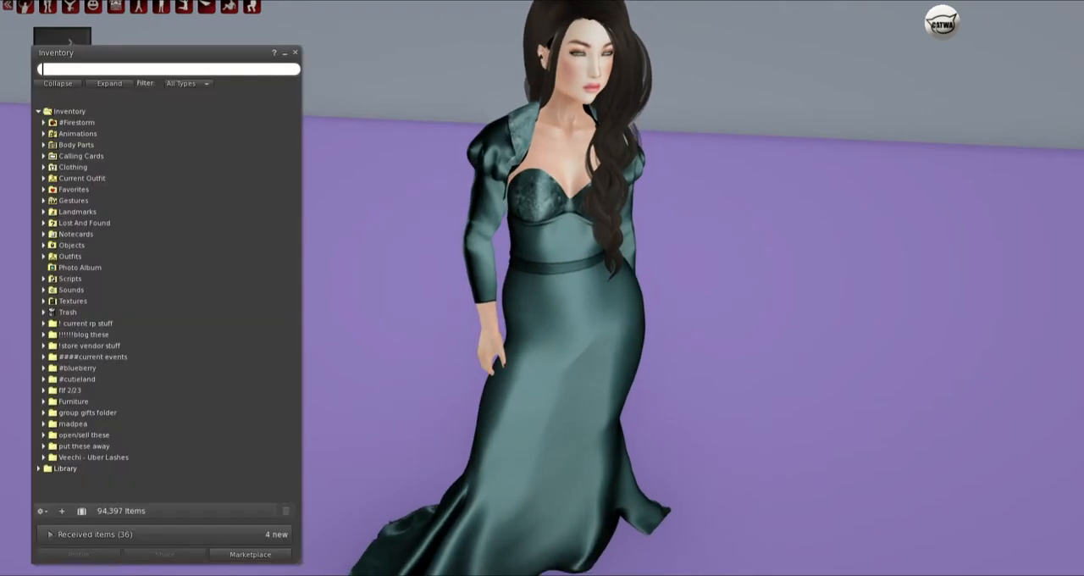
Expand the fff 2/23 folder and its La Jolie Jacket subfolder
click(43, 339)
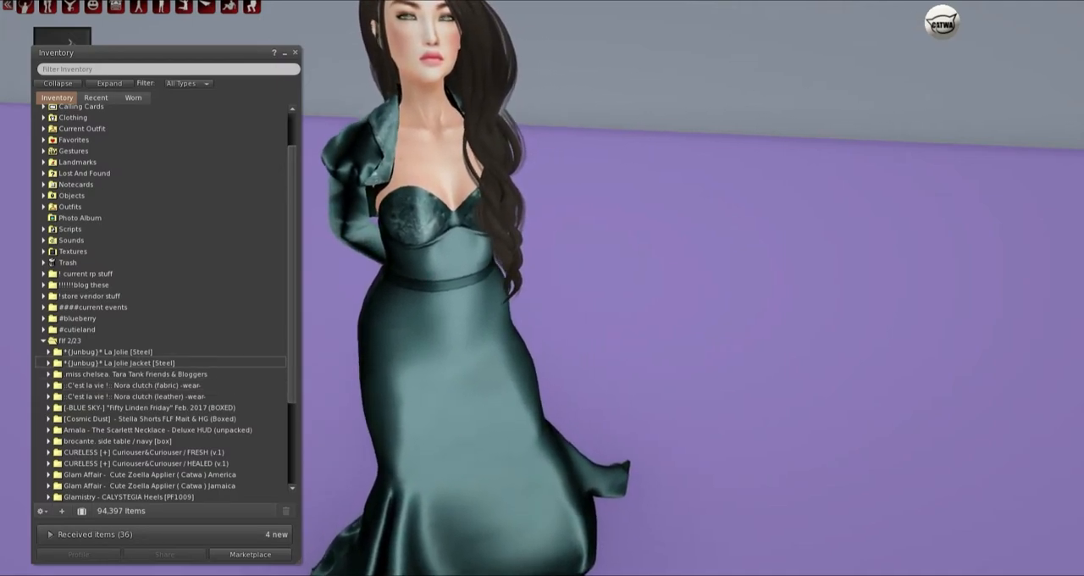
click(44, 362)
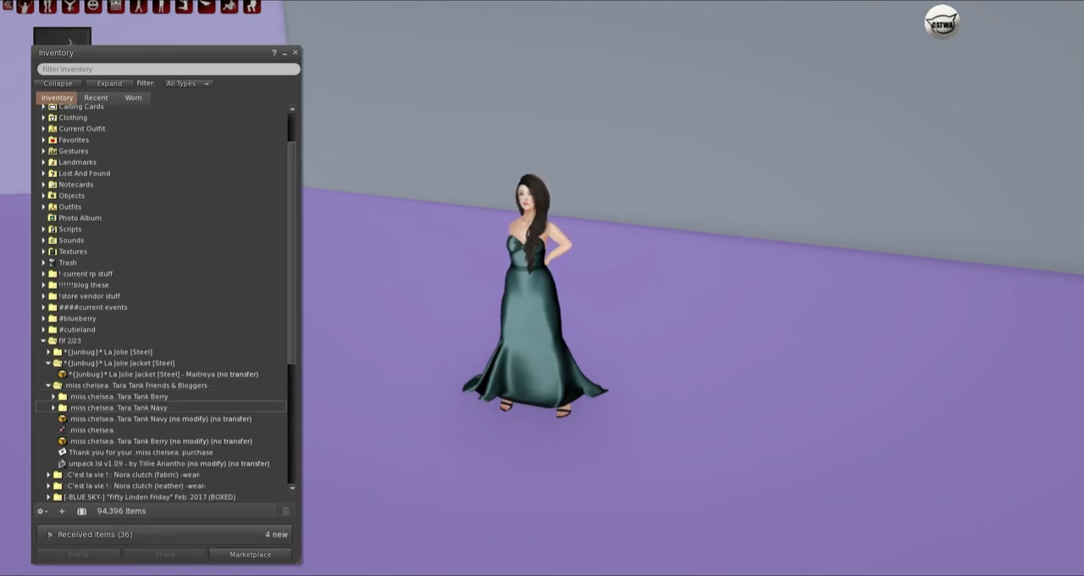
Wear the navy Tara Tank Maitreya and detach the Berry tank
click(51, 396)
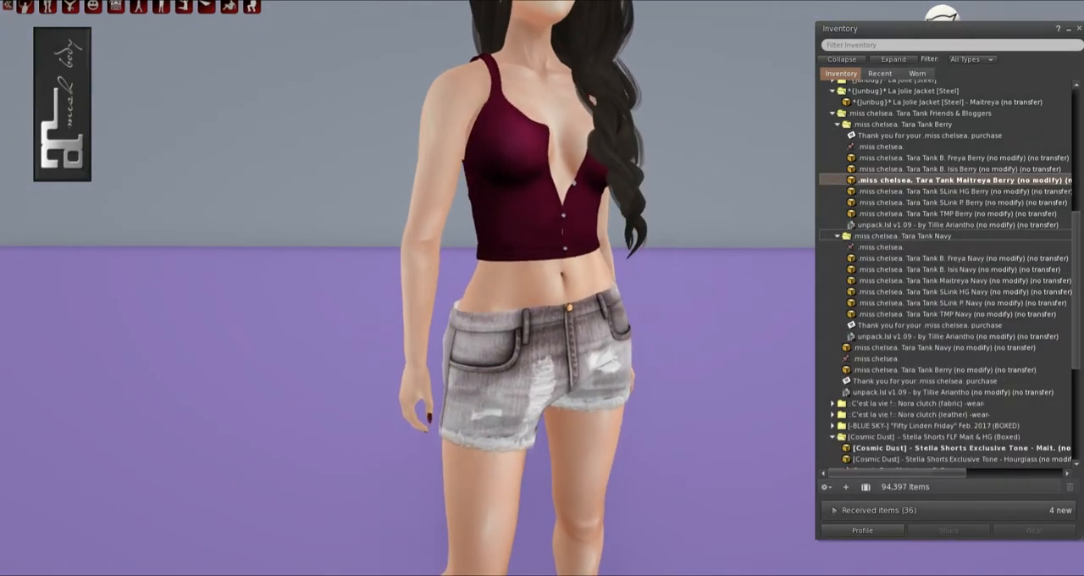
right_click(932, 280)
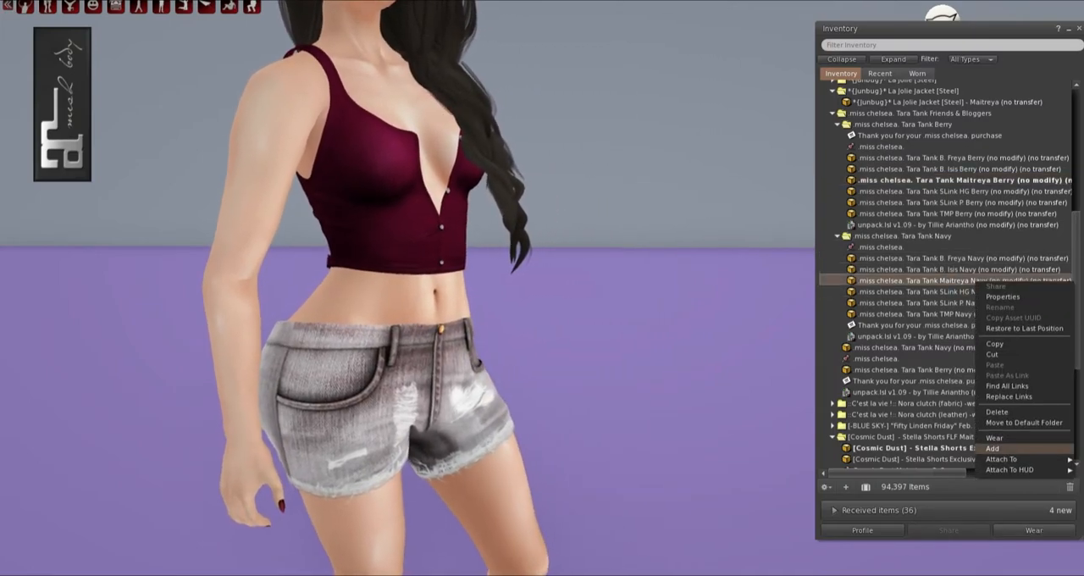
click(995, 438)
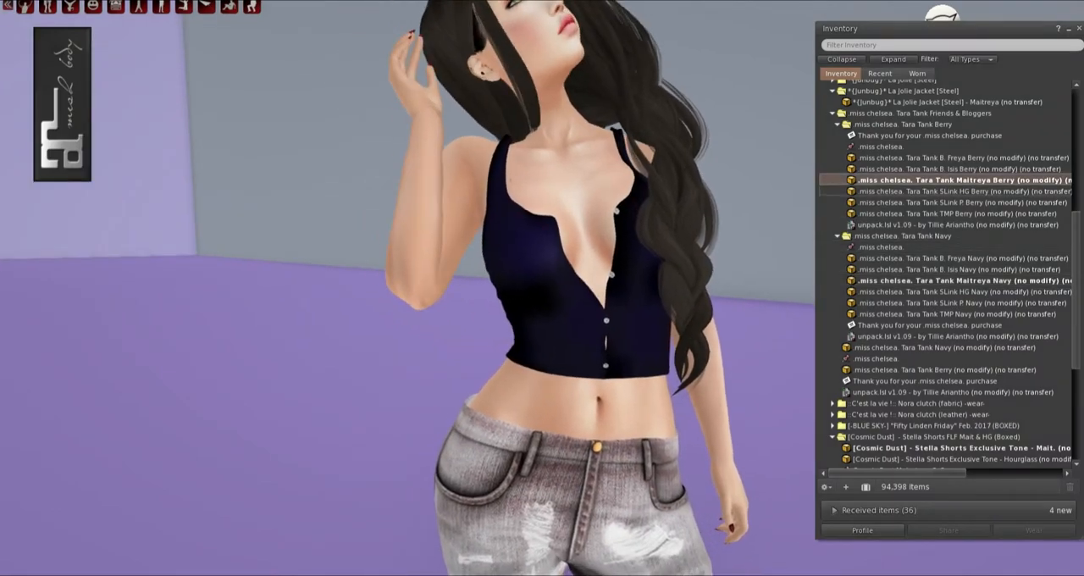
right_click(932, 181)
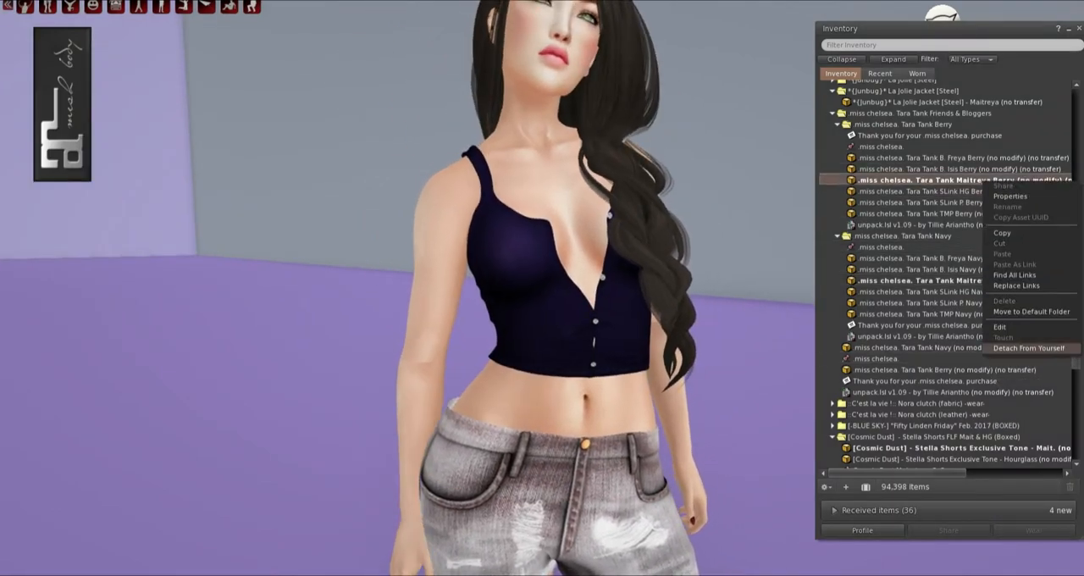
click(1030, 347)
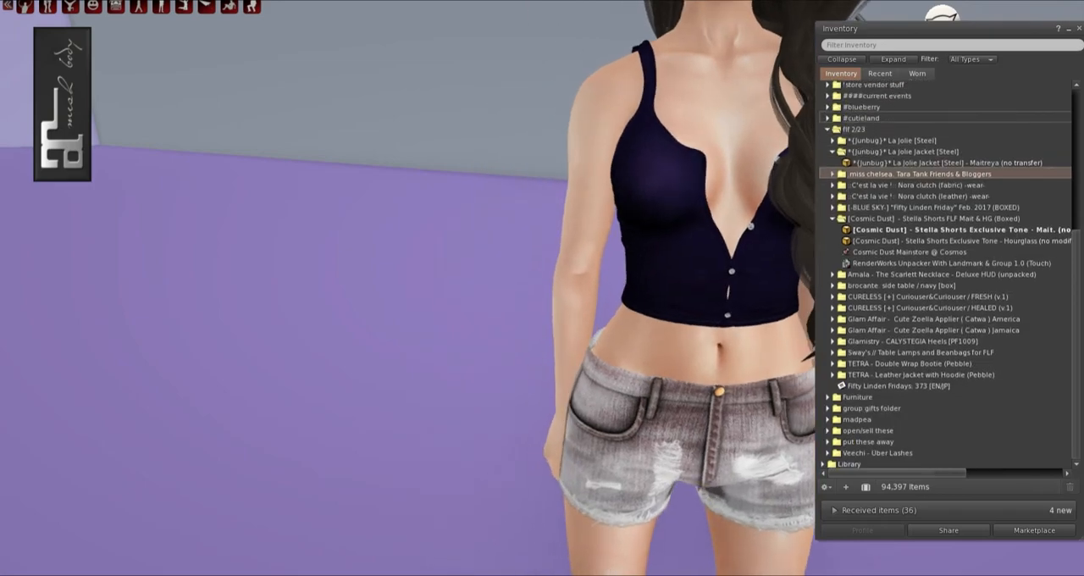
Wear the R-hand denim Nora clutch from the fabric folder, plus its texture-change HUD
click(828, 186)
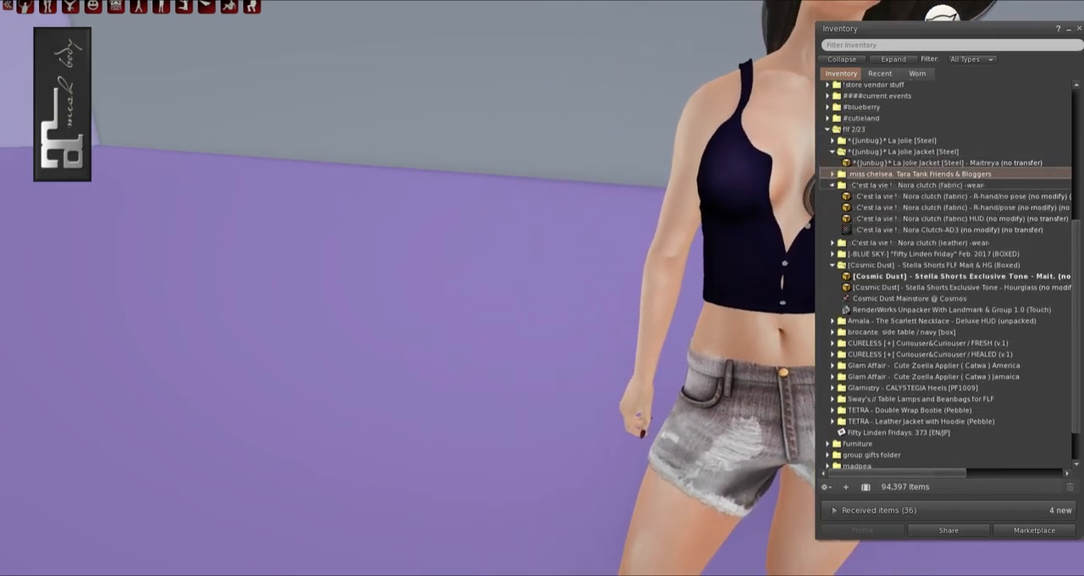
right_click(915, 196)
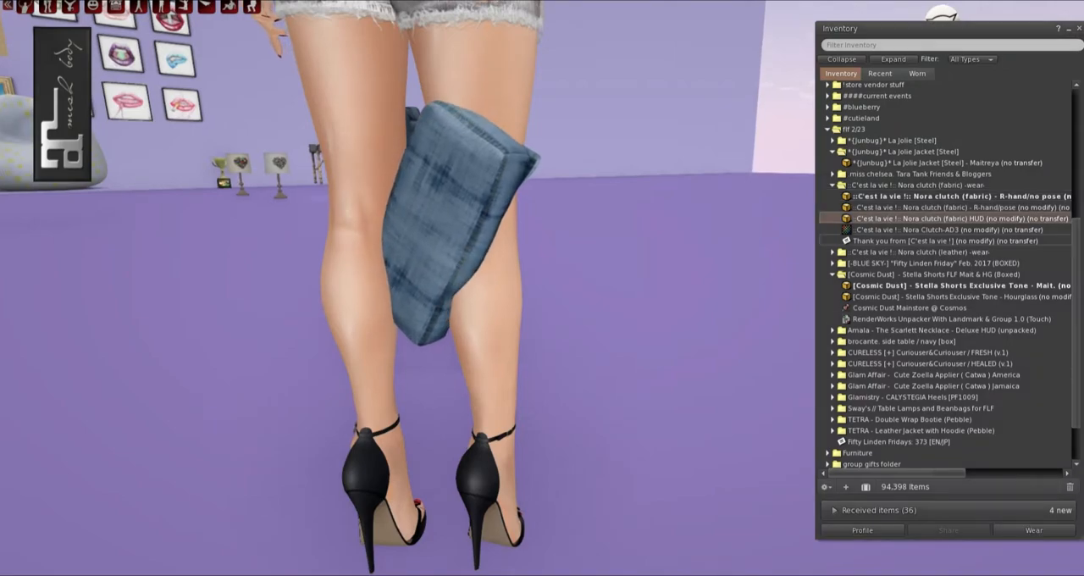
right_click(932, 219)
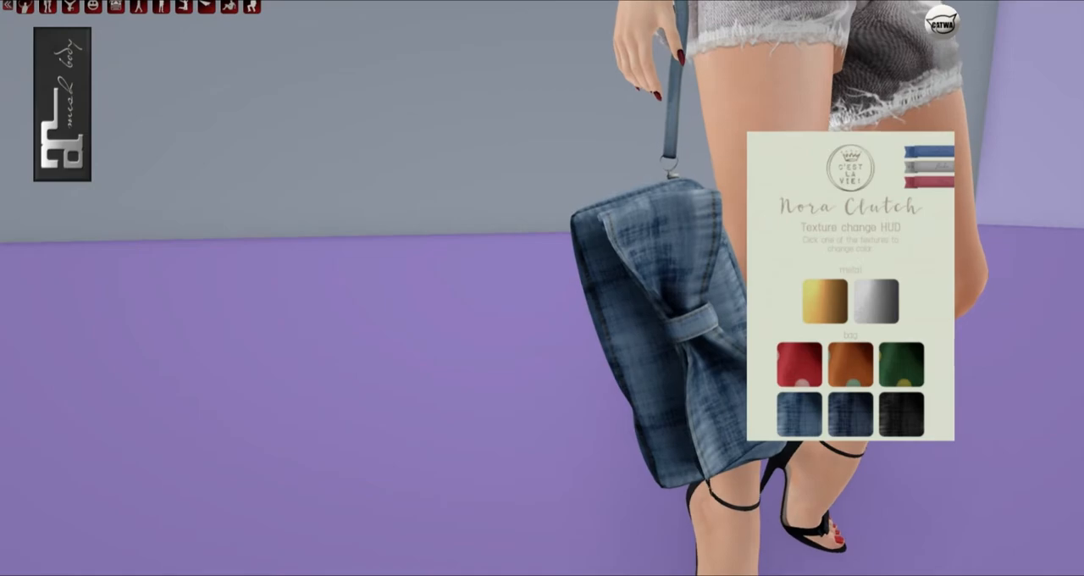
Turn the Nora clutch grey, then switch it to a colourful patterned print
click(799, 363)
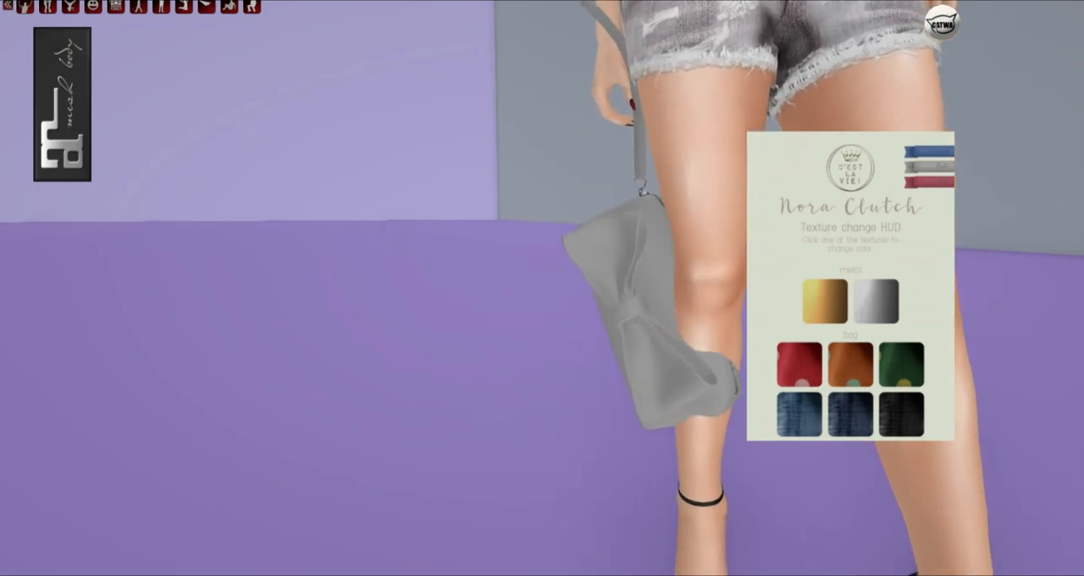
click(850, 364)
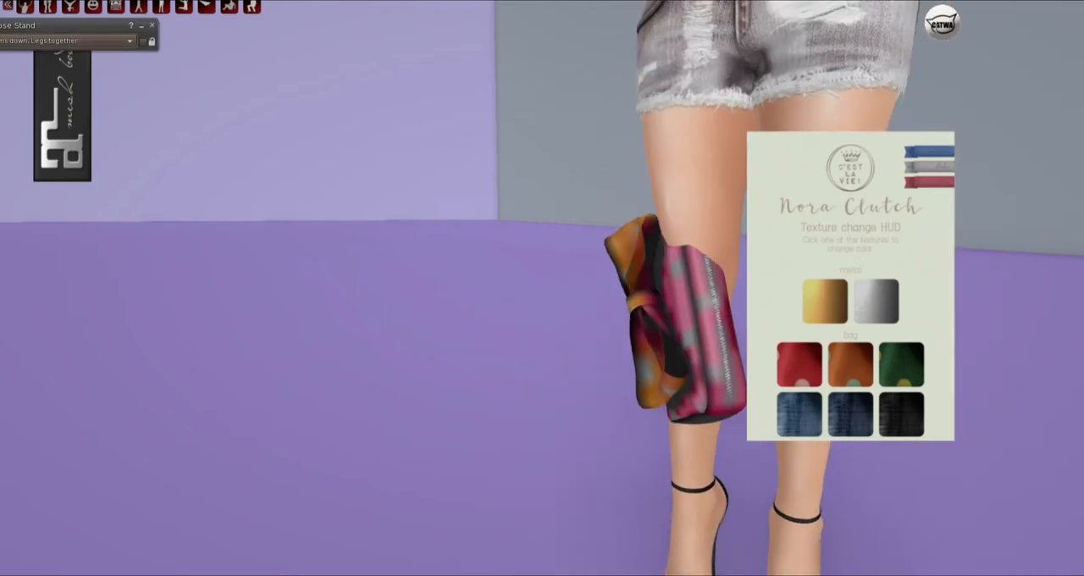
click(850, 361)
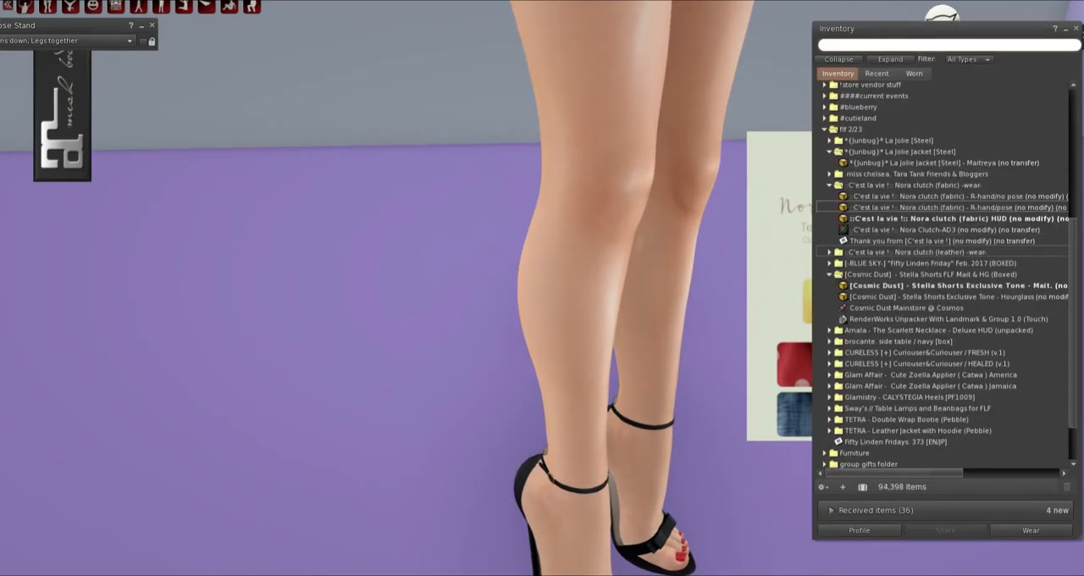
Open the Nora clutch (leather) folder and wear its colour HUD
click(830, 251)
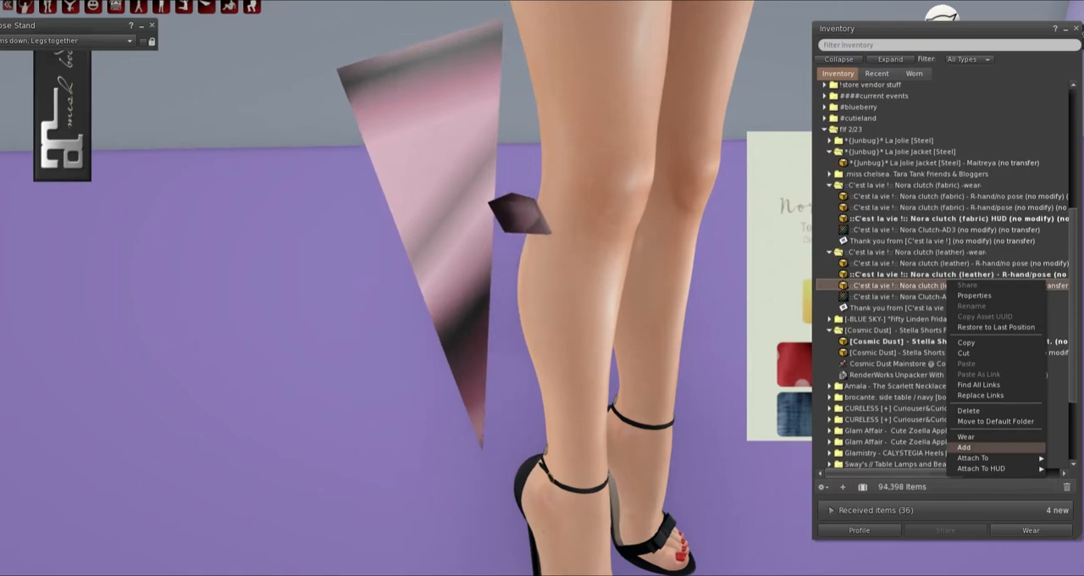
click(964, 447)
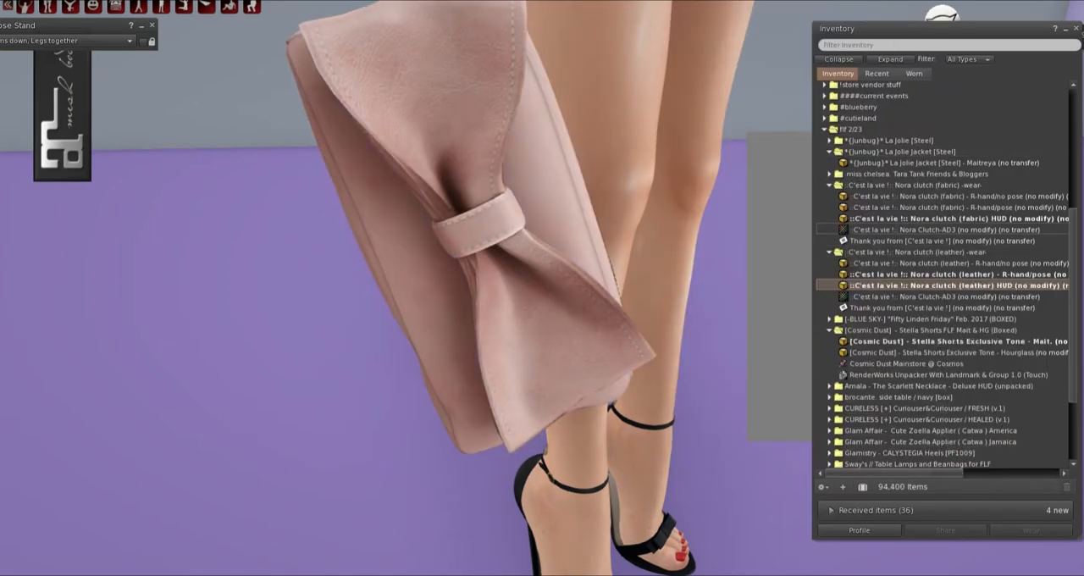
right_click(957, 218)
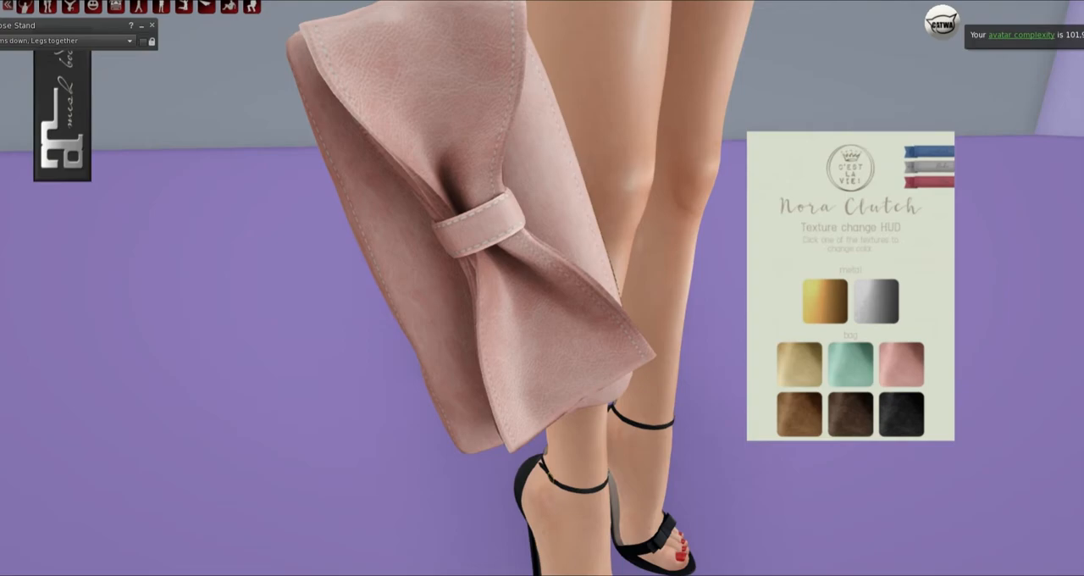
Cycle the clutch through light green, cream fabric, plain grey and tan suede
click(877, 300)
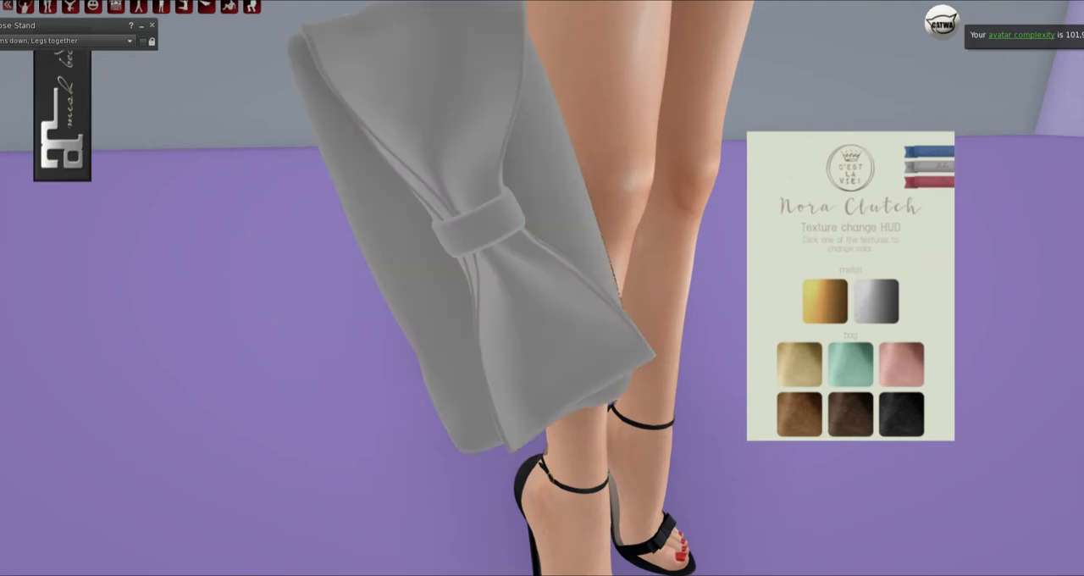
click(850, 363)
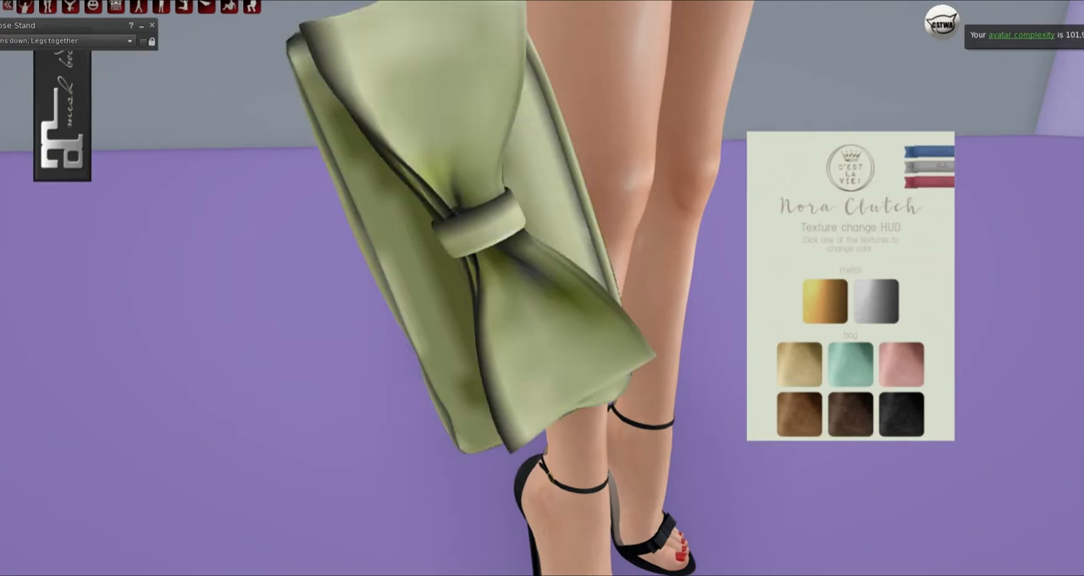
click(798, 363)
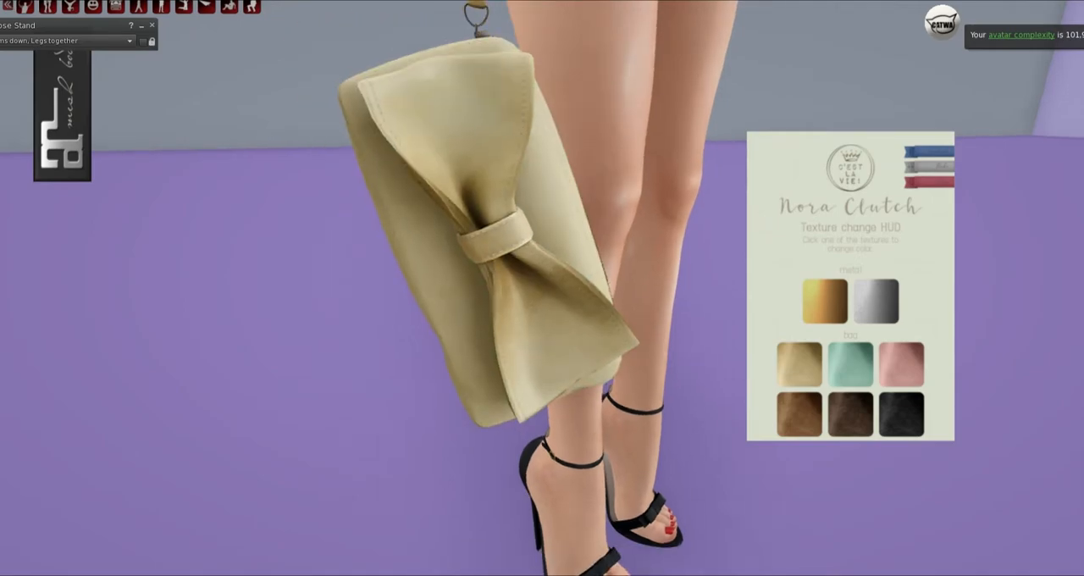
click(874, 301)
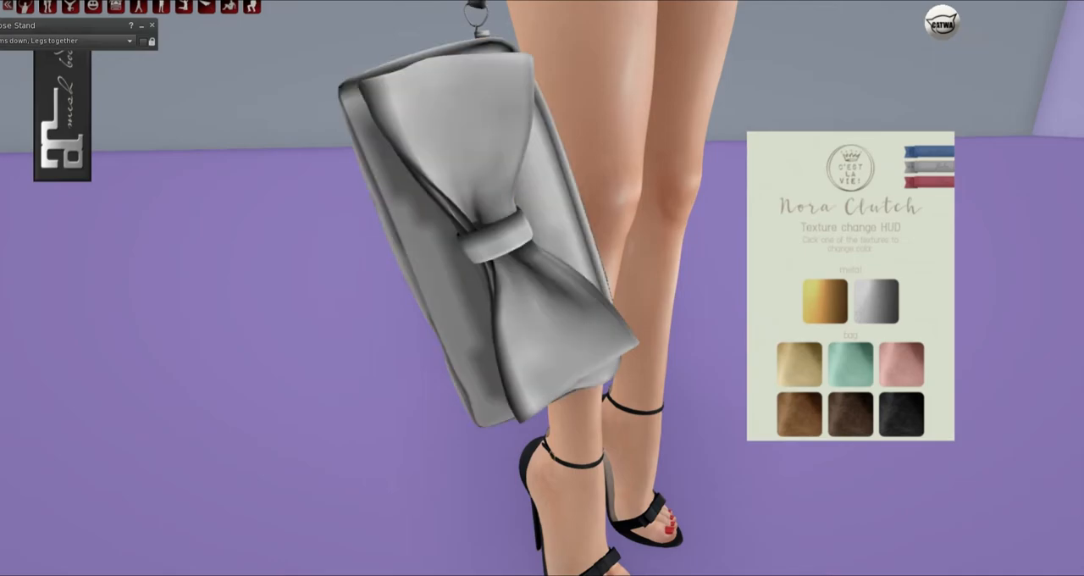
click(850, 363)
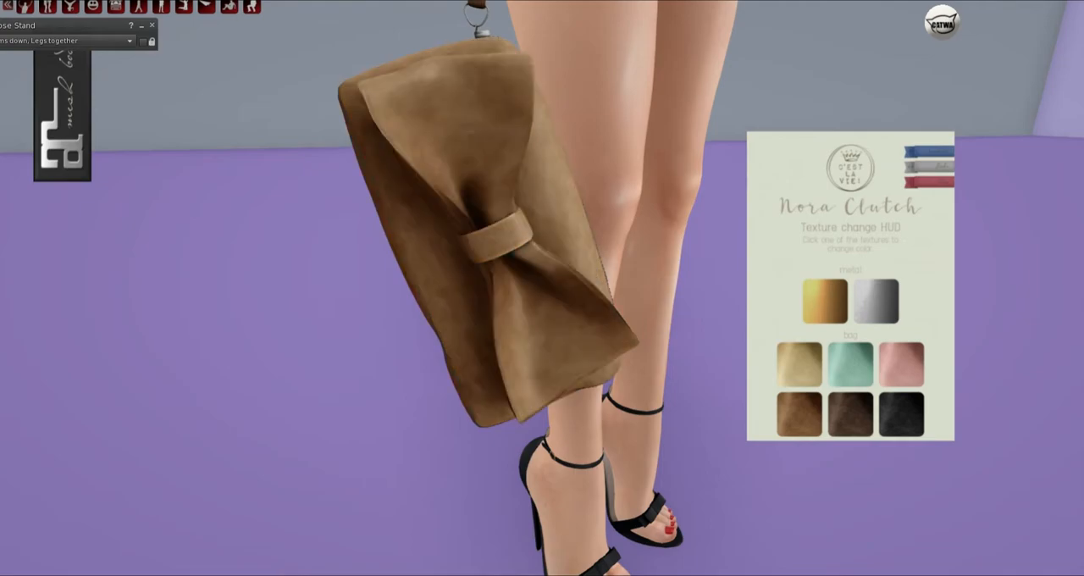
Try grey and brown leather bows, then finish with a black leather clutch and bow
click(875, 300)
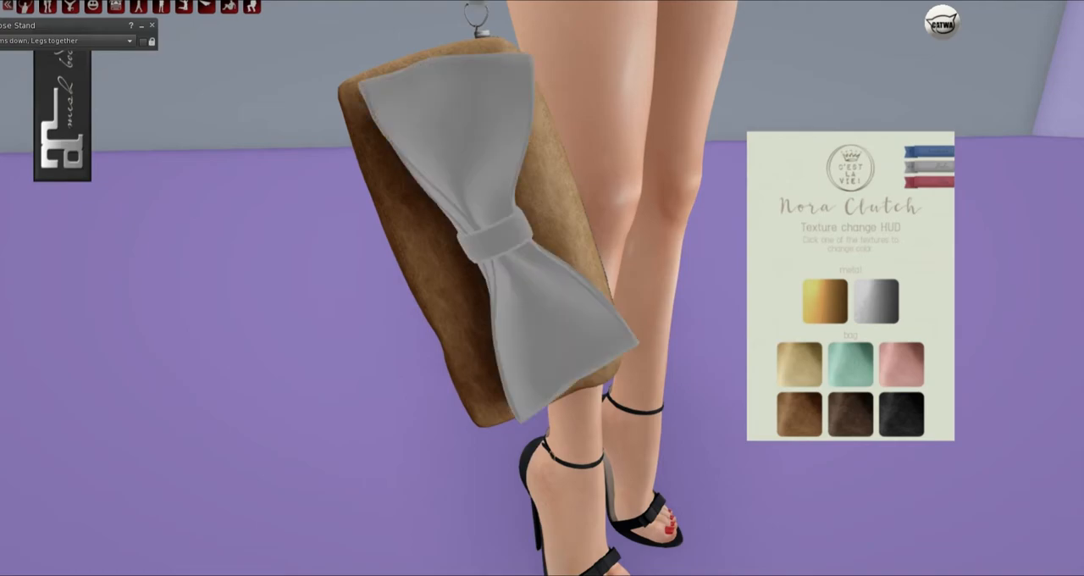
click(903, 414)
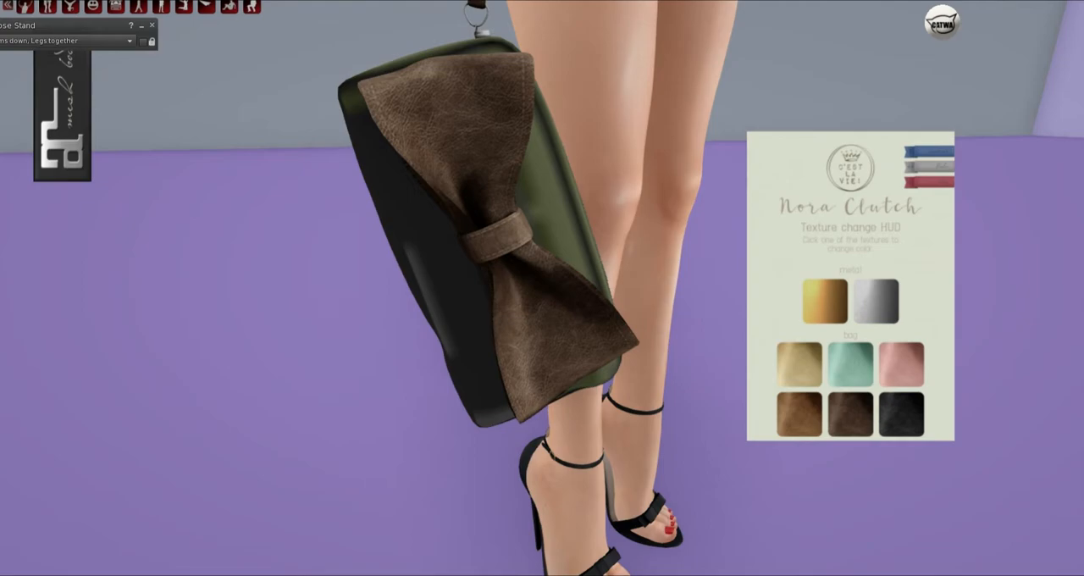
click(801, 412)
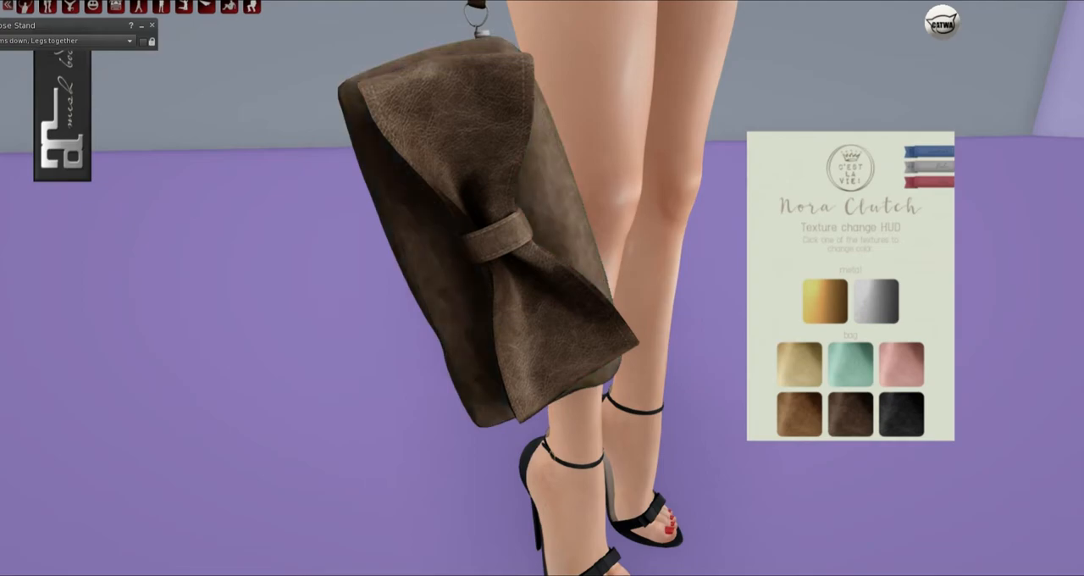
click(876, 300)
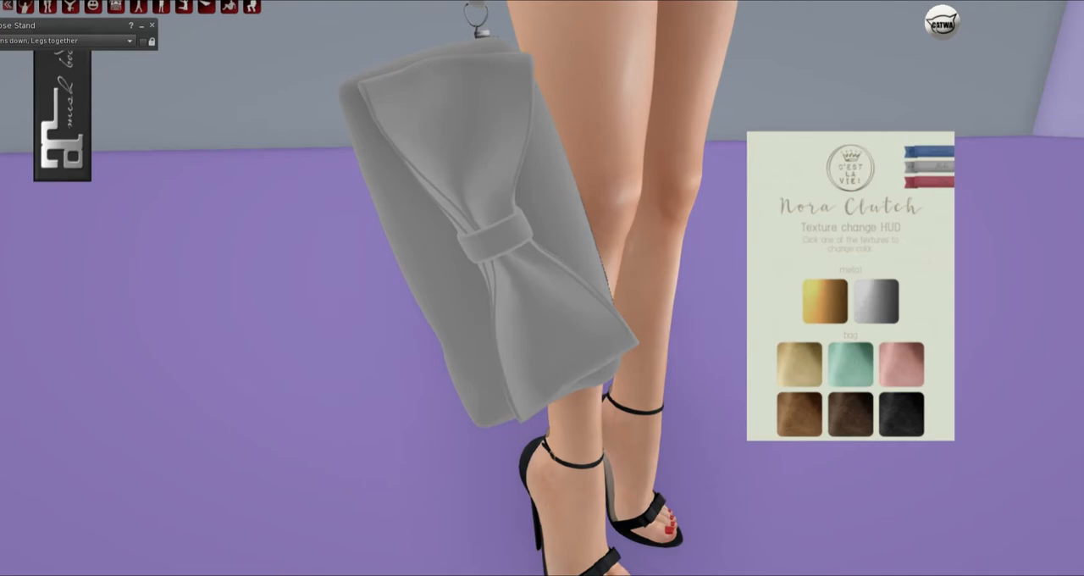
click(902, 415)
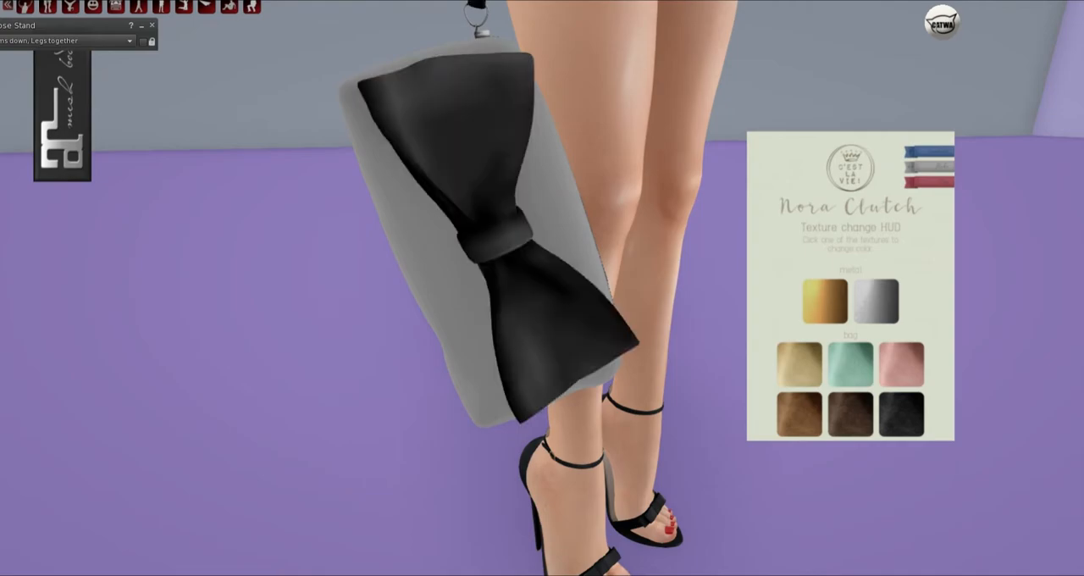
click(902, 415)
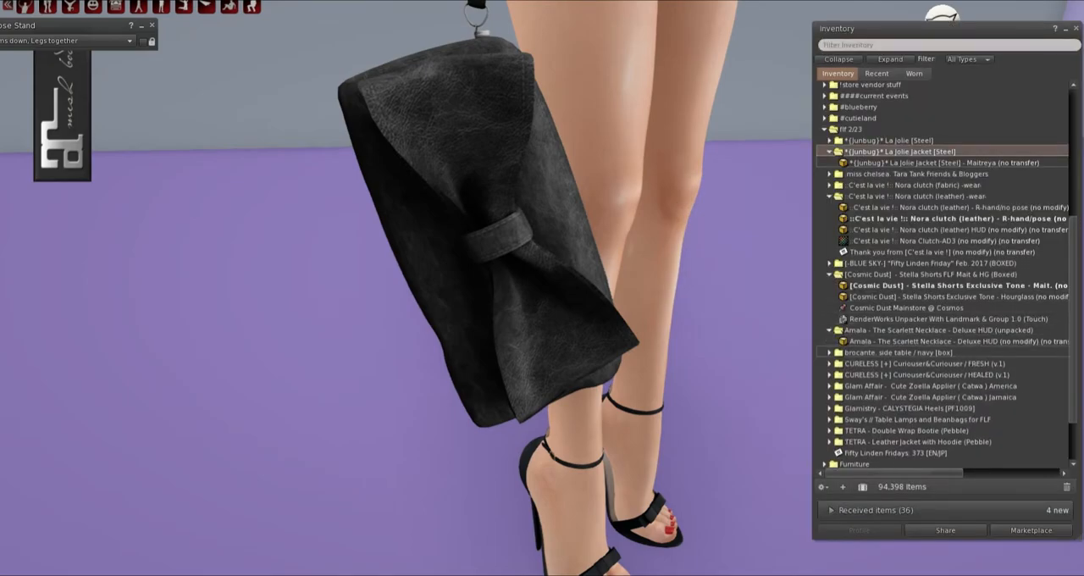
Unpack the Amala Scarlett Necklace, wear it and dismiss the Basic HUD
click(931, 341)
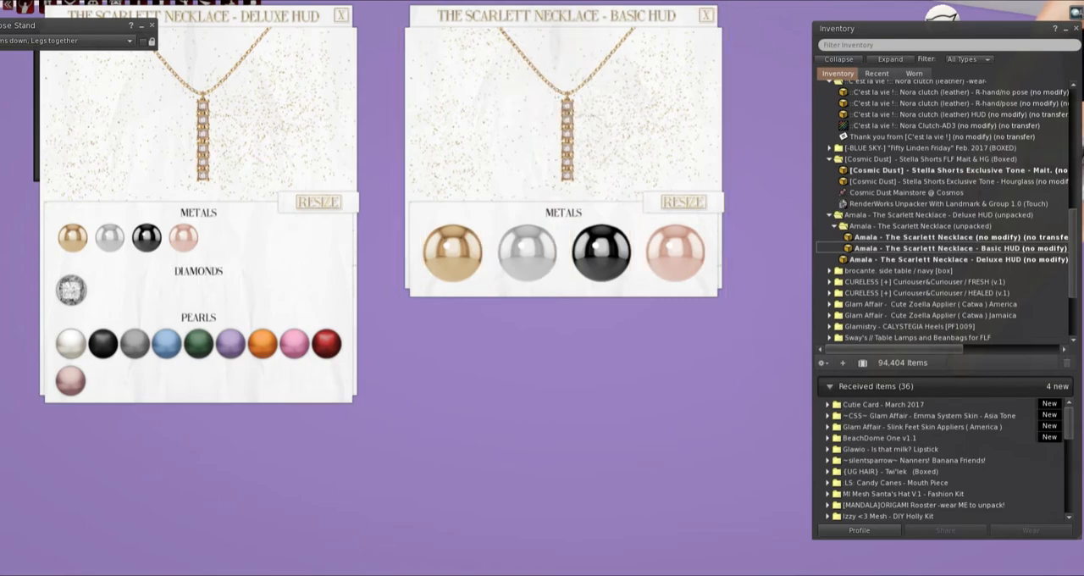
click(707, 16)
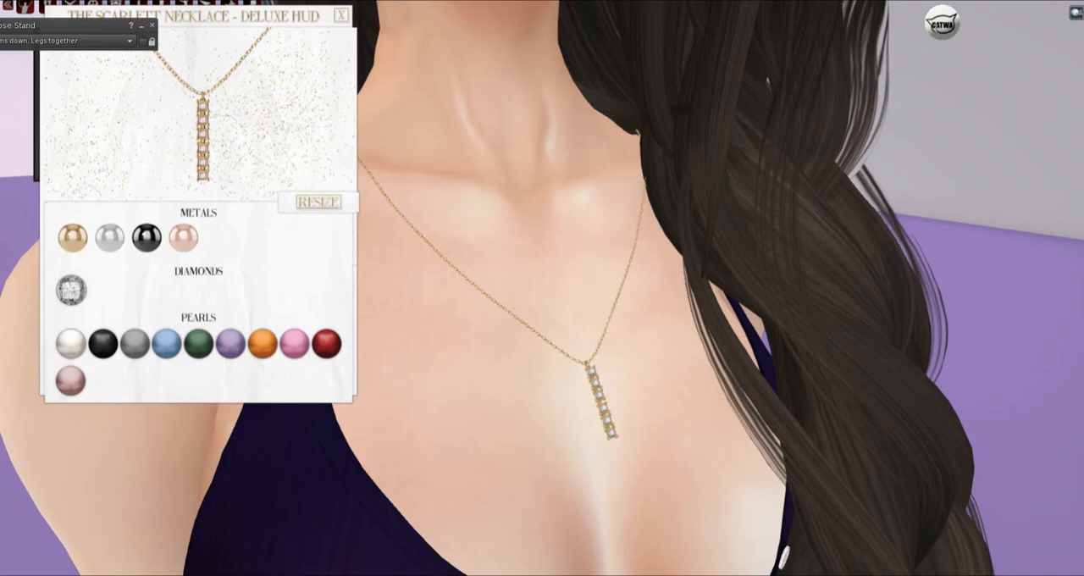
Switch the necklace metal through silver, black, rose gold and gold, with dark grey pearls
click(109, 238)
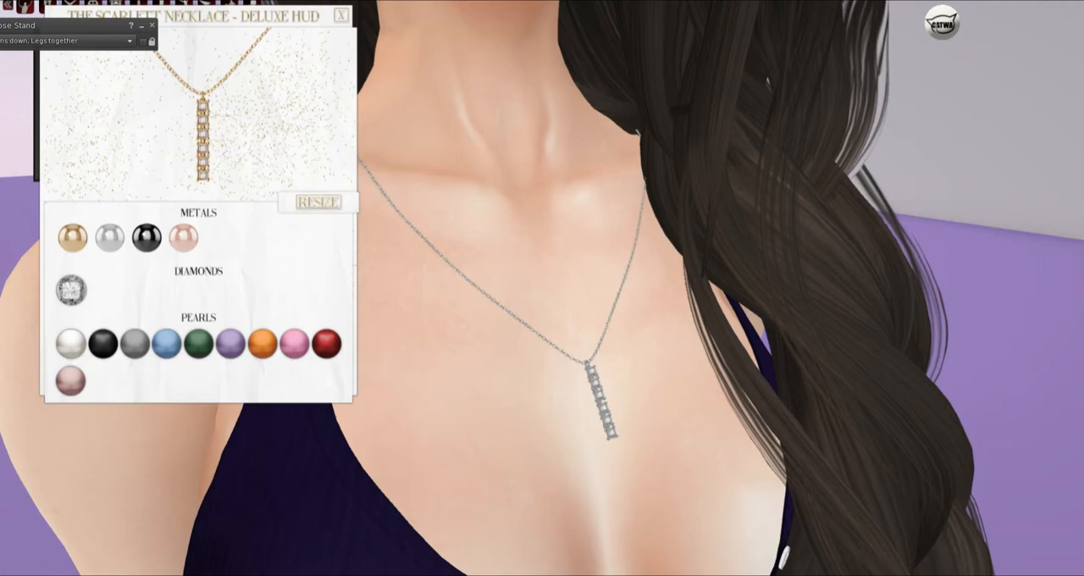
click(145, 238)
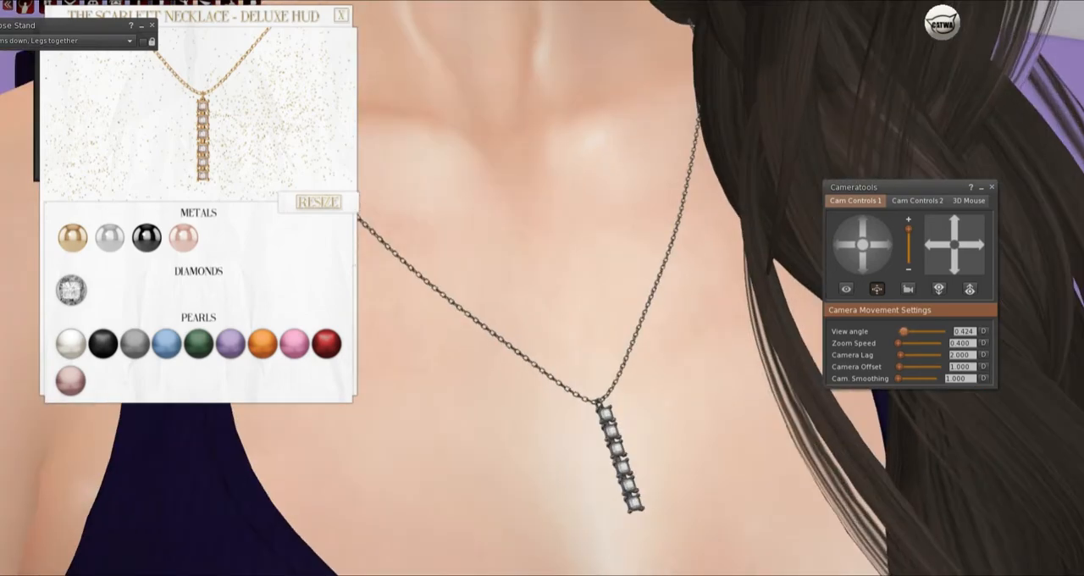
click(991, 187)
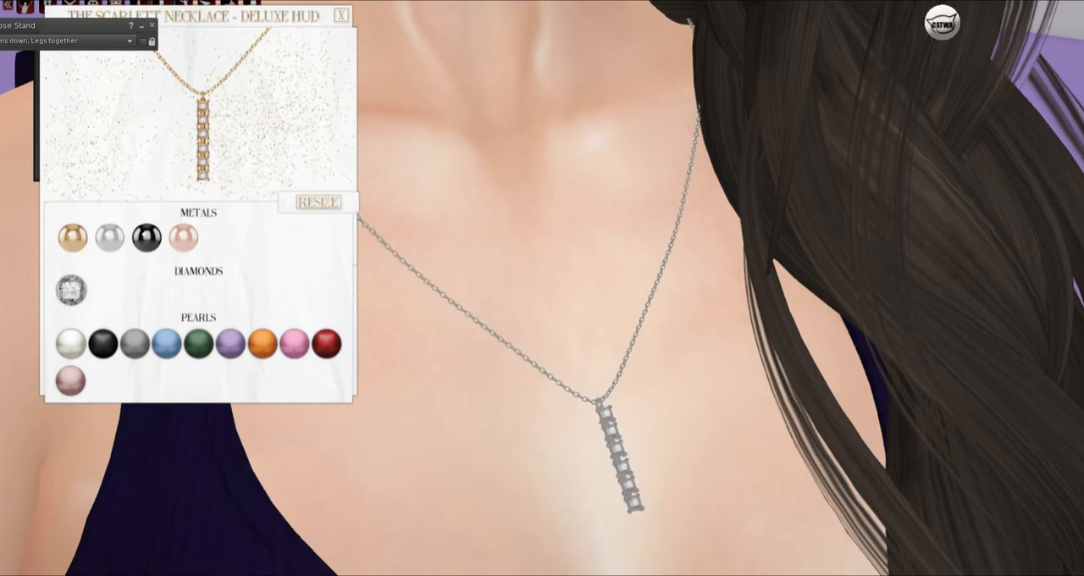
click(183, 238)
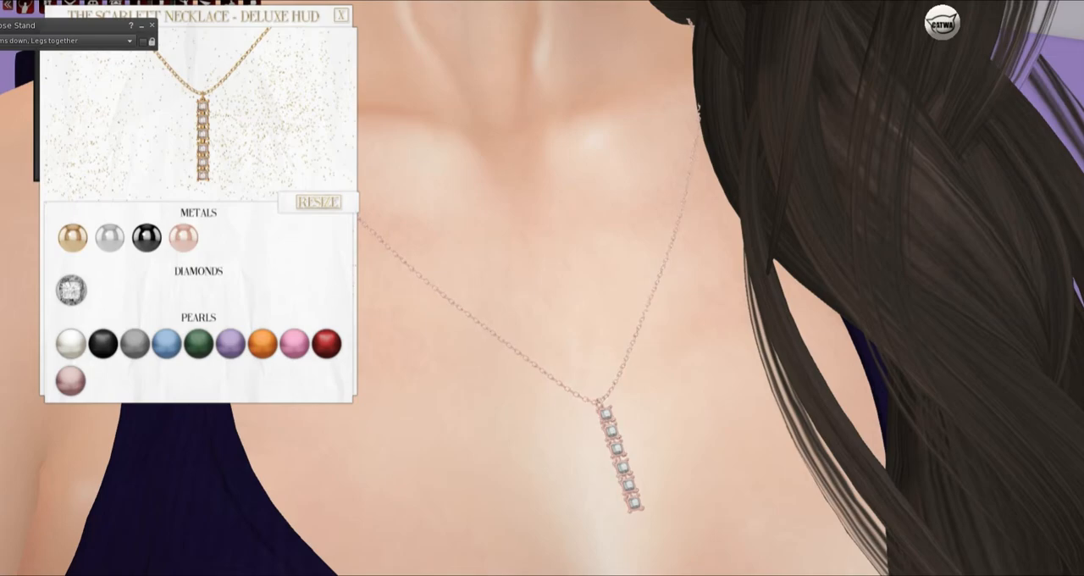
click(71, 343)
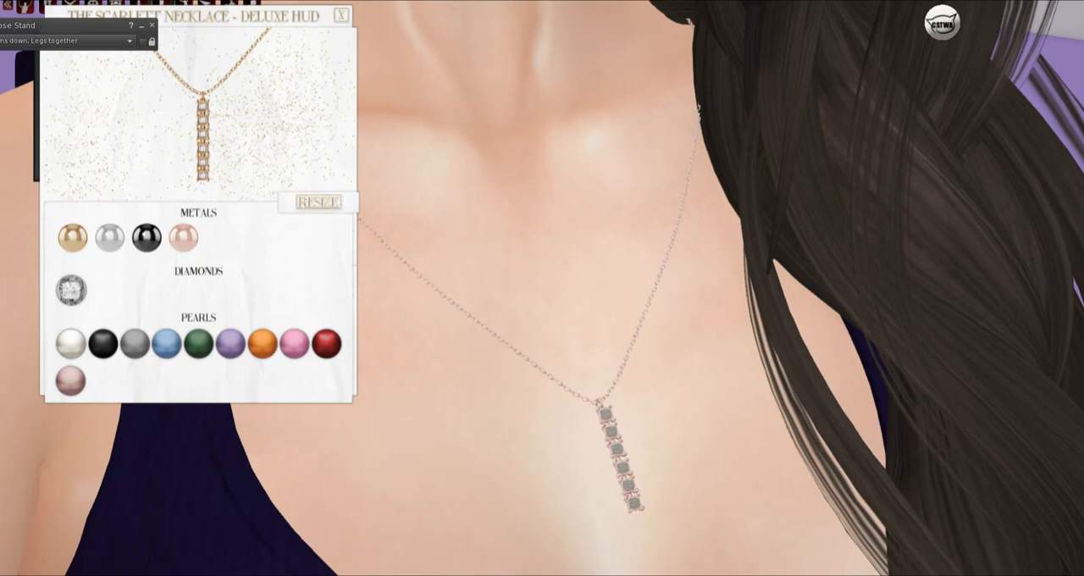
click(71, 237)
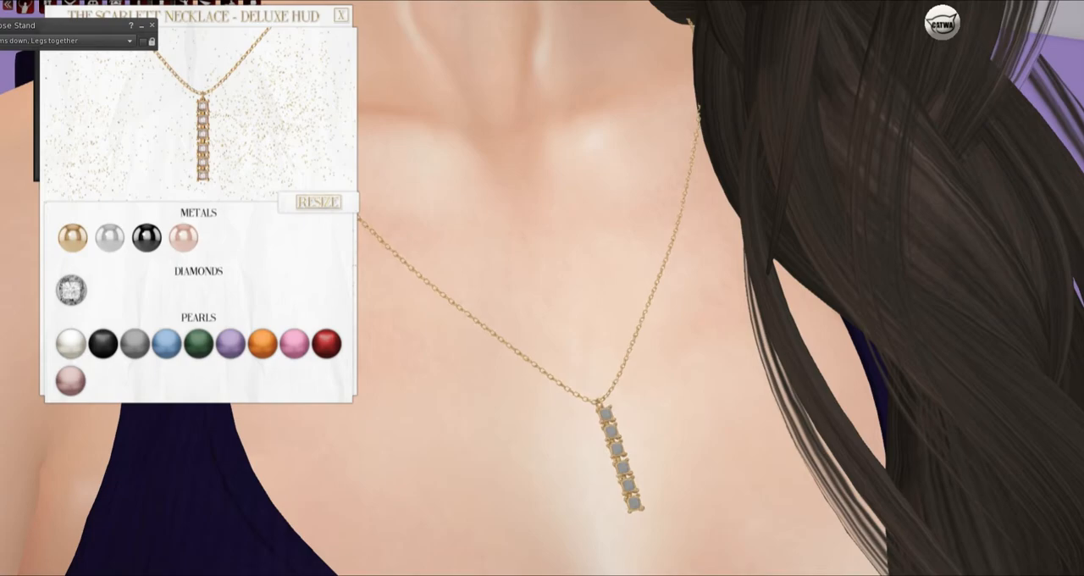
click(71, 344)
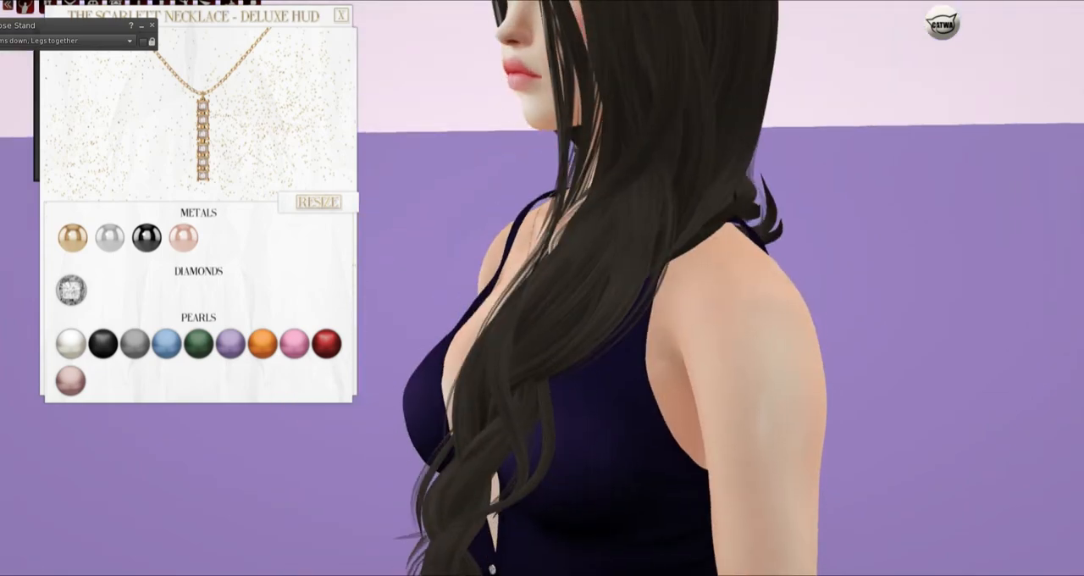
Apply the red Cureless clock-and-wings chest tattoo with its applier HUD, then zoom onto the chest
right_click(263, 254)
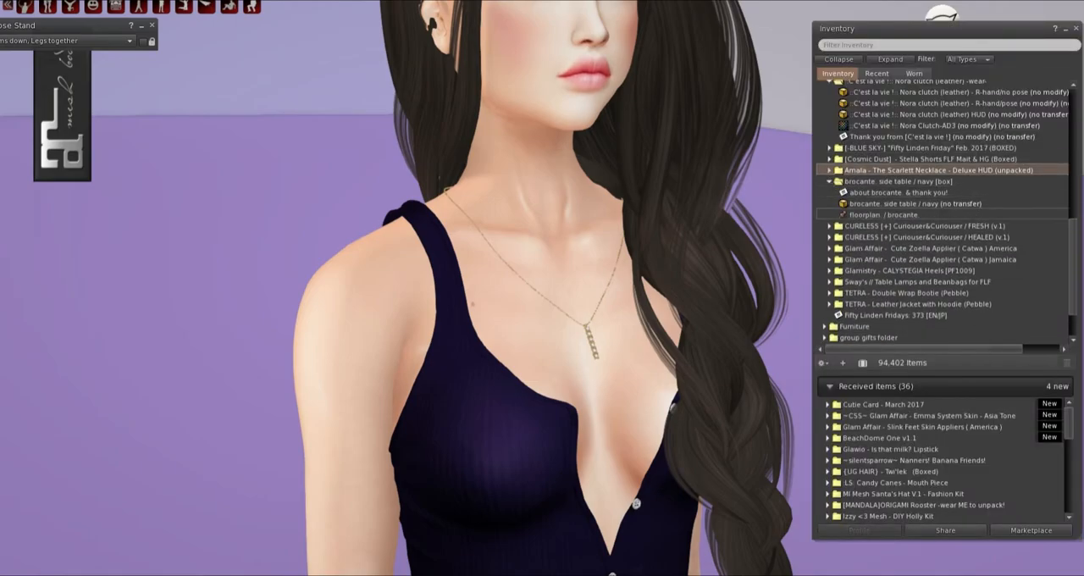
right_click(881, 226)
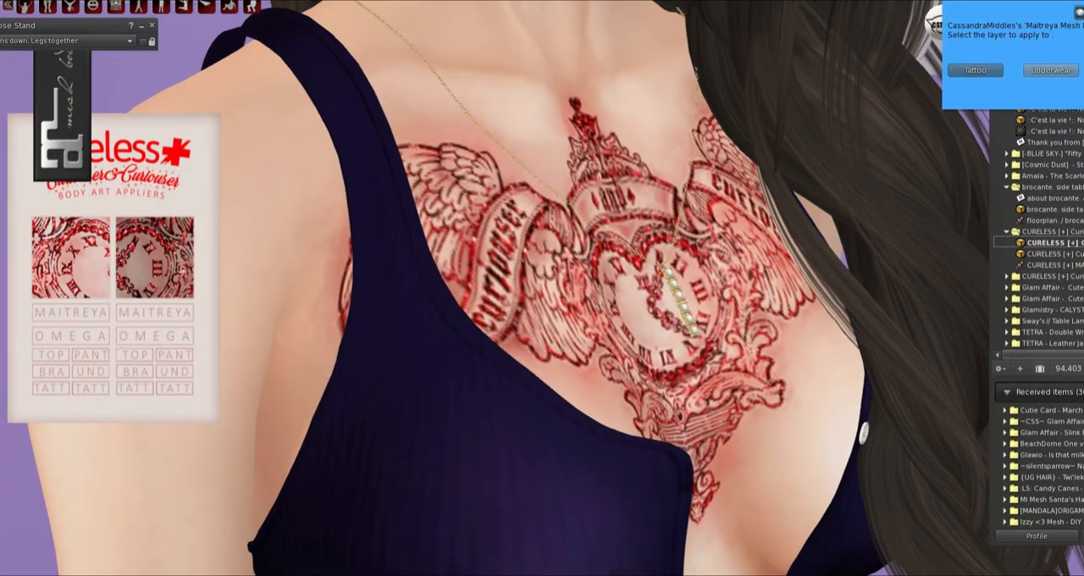
click(975, 69)
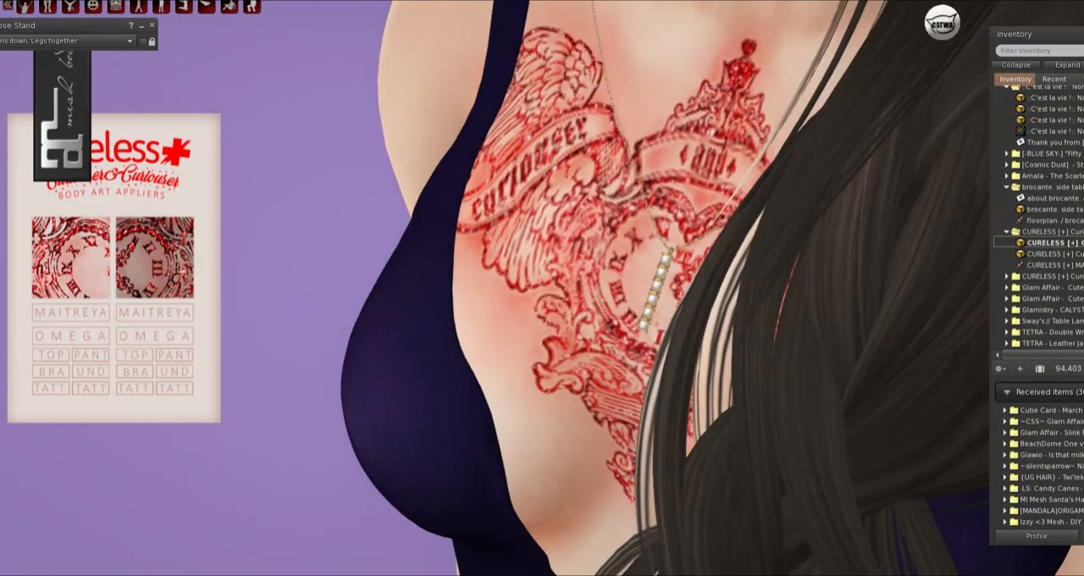
right_click(144, 279)
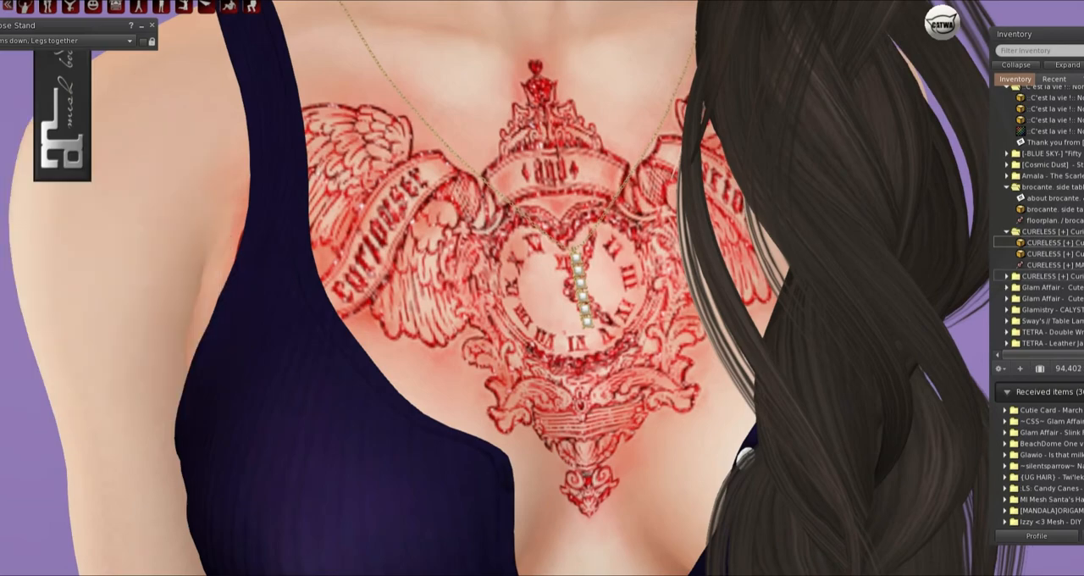
right_click(1050, 287)
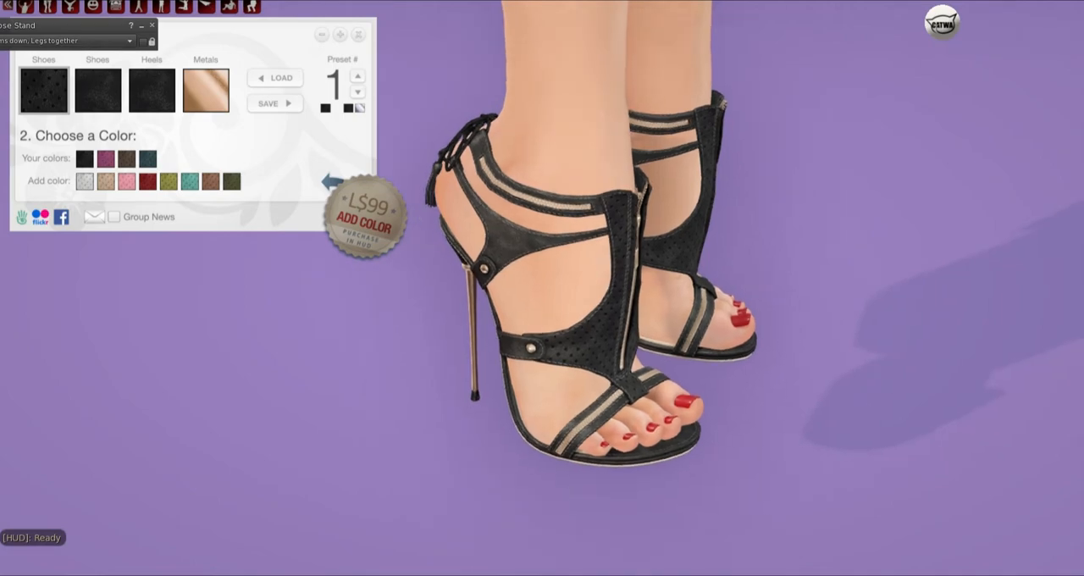
Try pink trim and teal straps, then settle on black Glamistry heels with silver metals
click(97, 91)
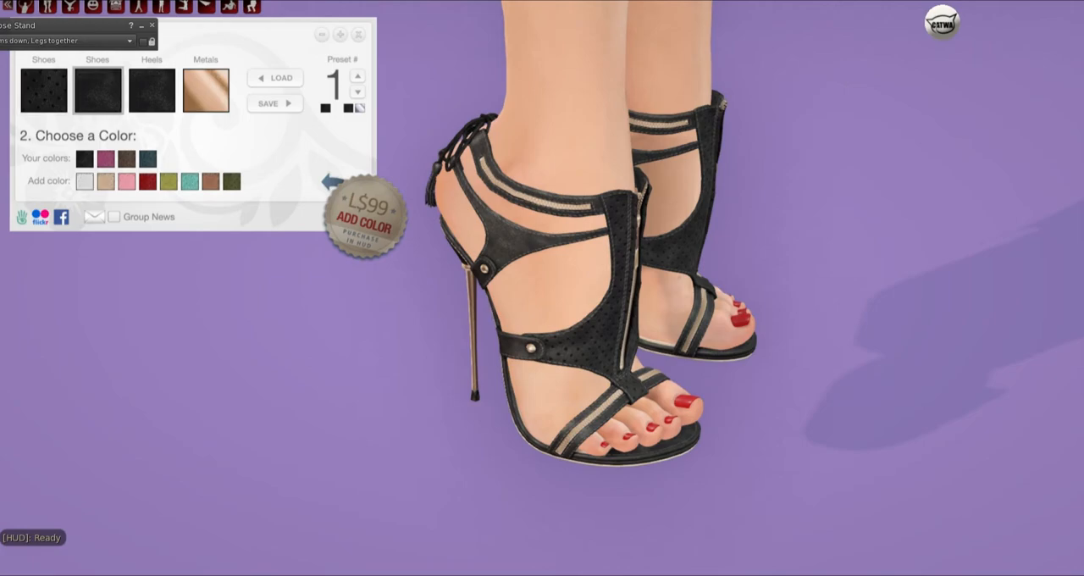
click(98, 91)
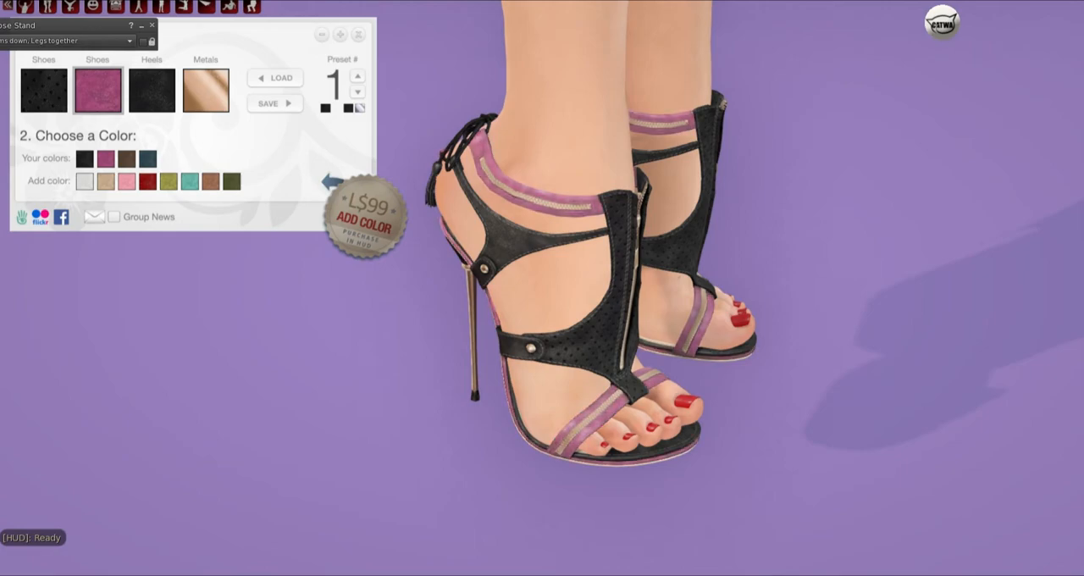
click(151, 89)
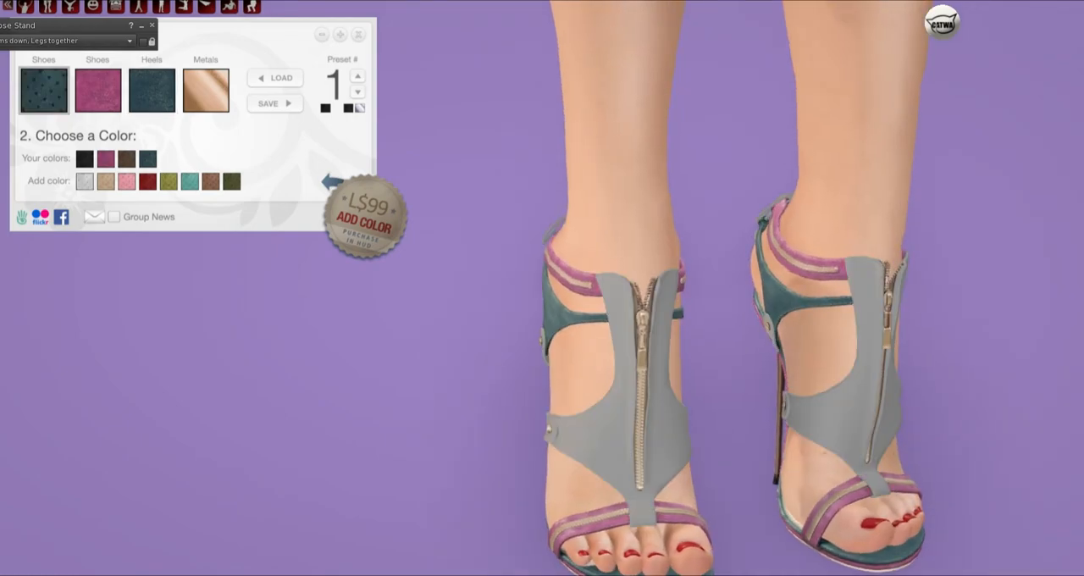
click(205, 90)
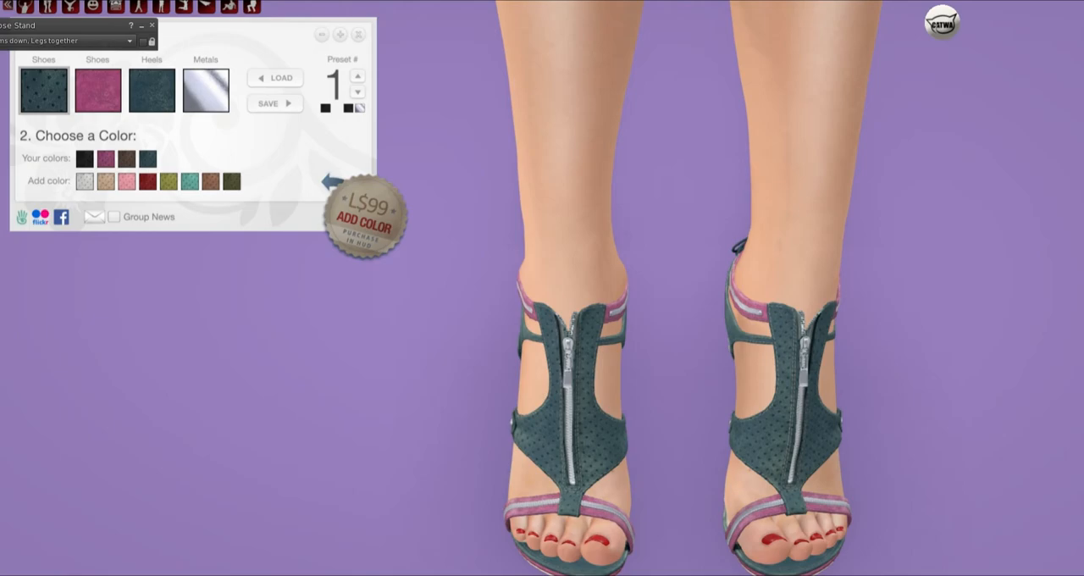
click(43, 90)
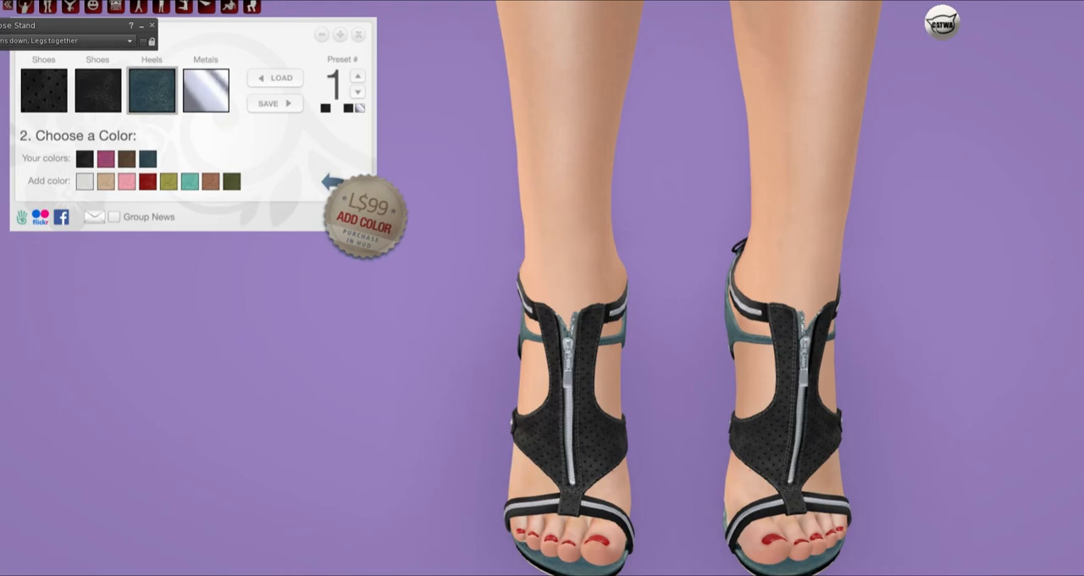
click(205, 90)
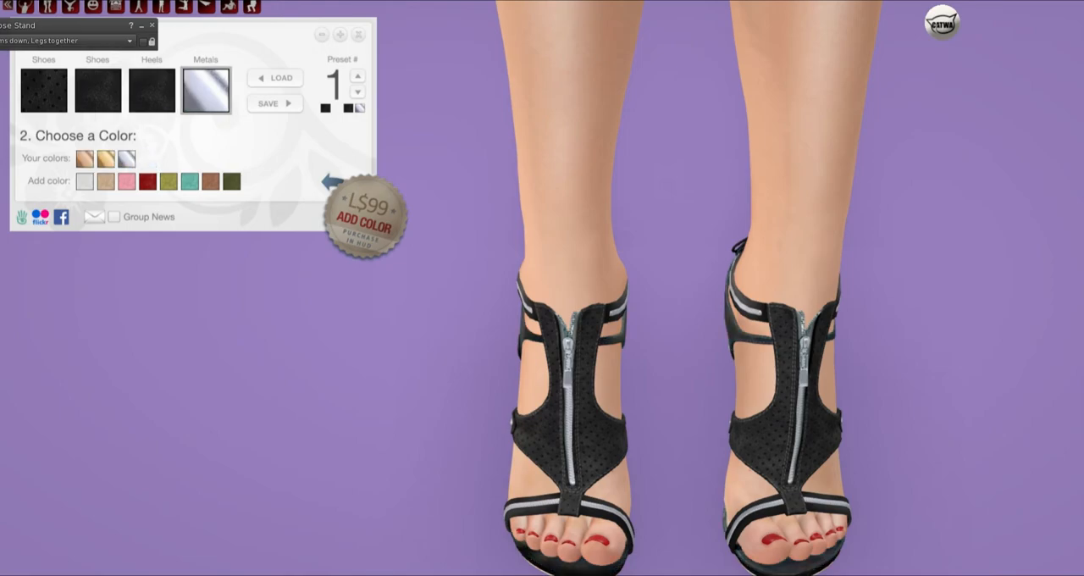
click(206, 91)
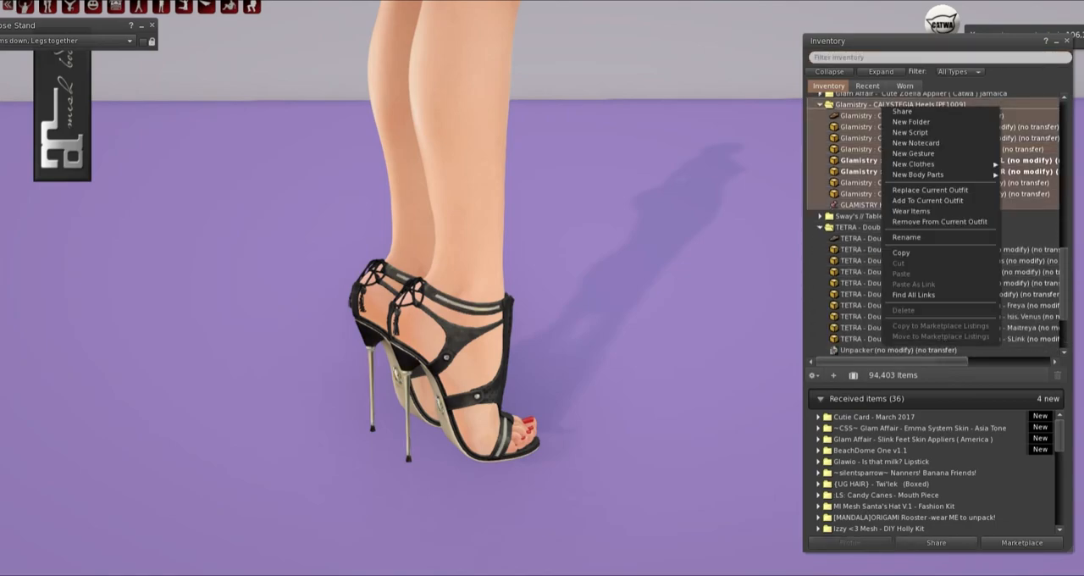
mouse_move(939, 221)
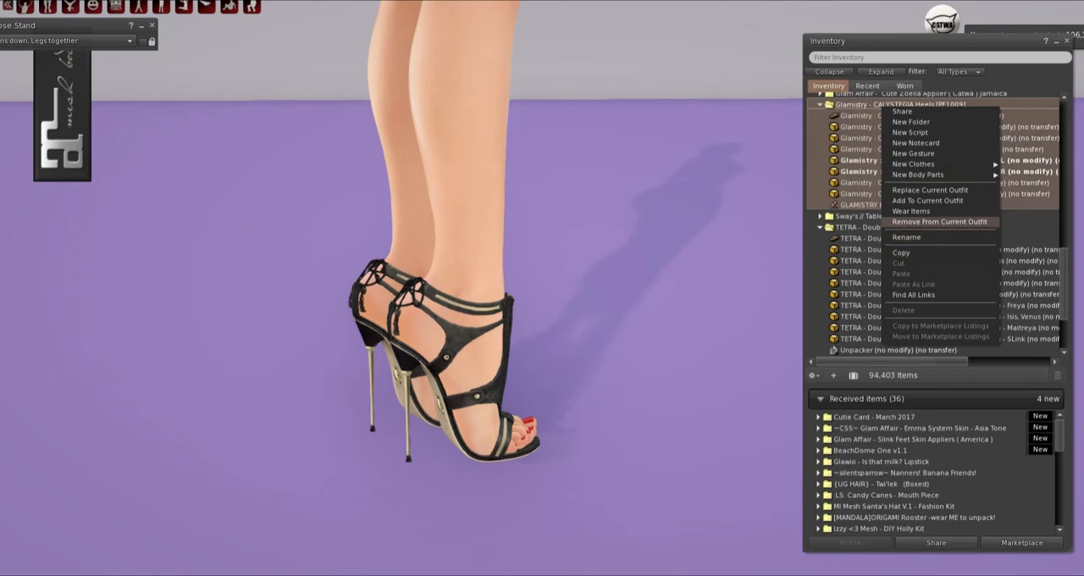
Swap the Glamistry heels for Maitreya Tetra socked booties plus sock HUD, detaching the sockless version
click(939, 221)
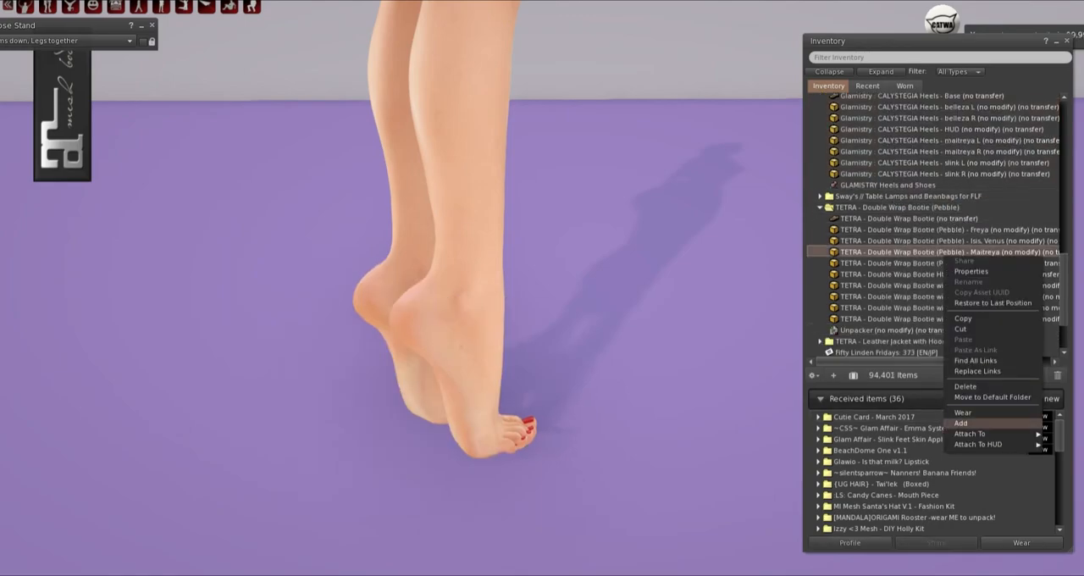
click(960, 422)
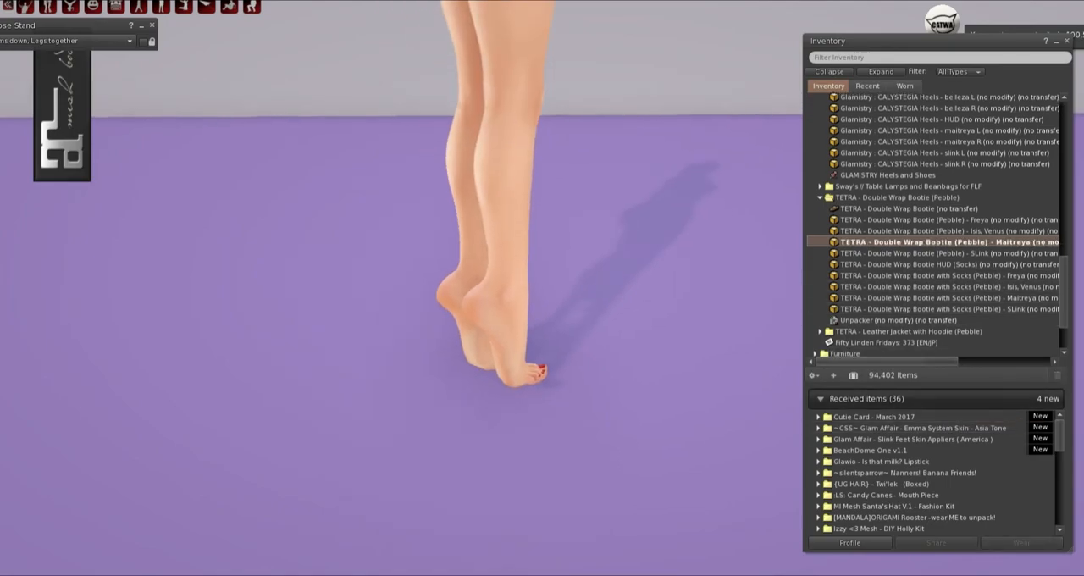
right_click(924, 263)
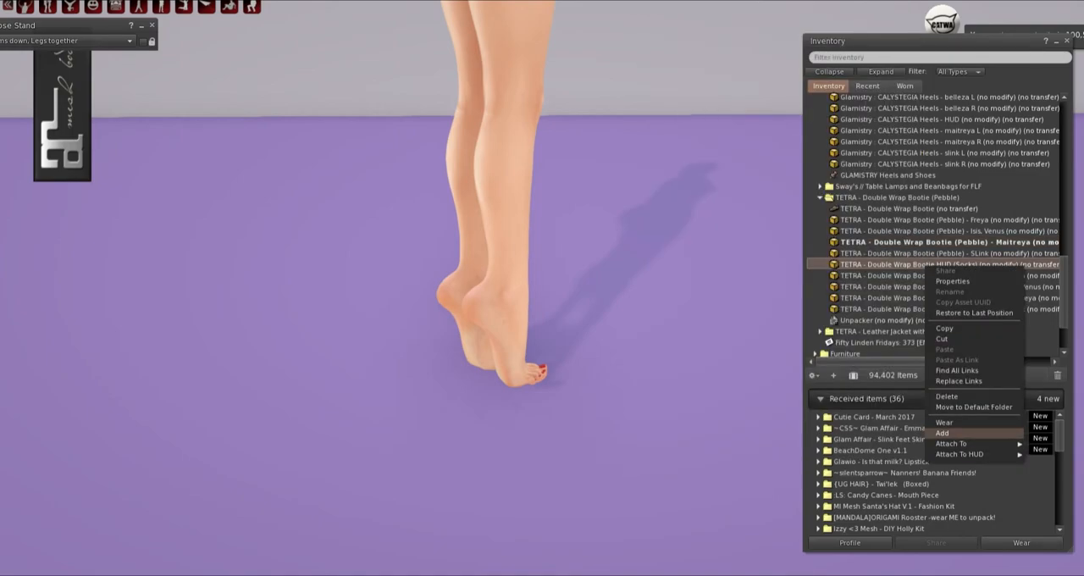
click(941, 433)
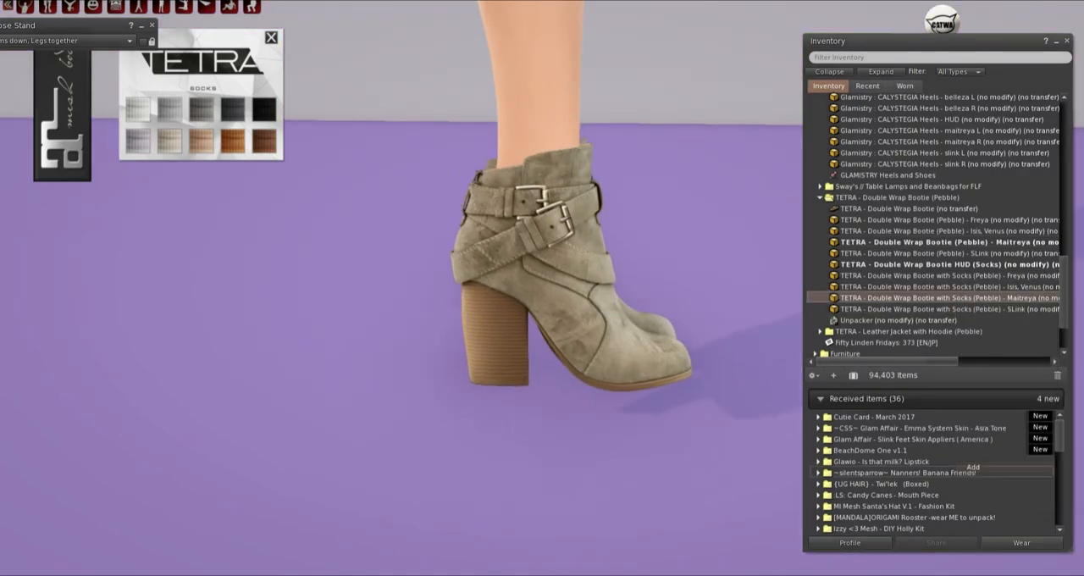
right_click(932, 241)
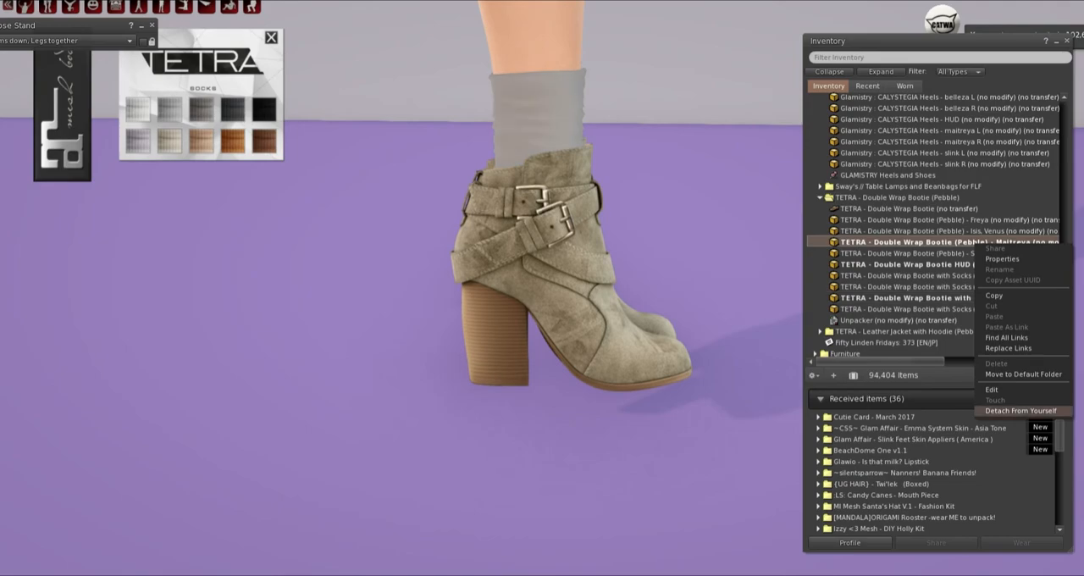
click(1022, 410)
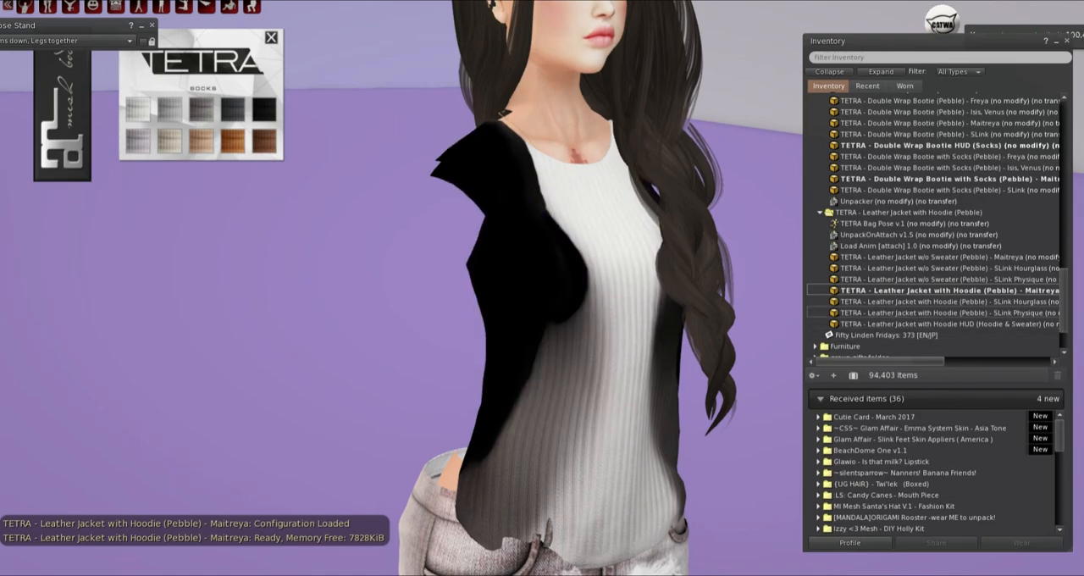
Bring up wear options for the Maitreya Tetra Leather Jacket with Hoodie
right_click(915, 257)
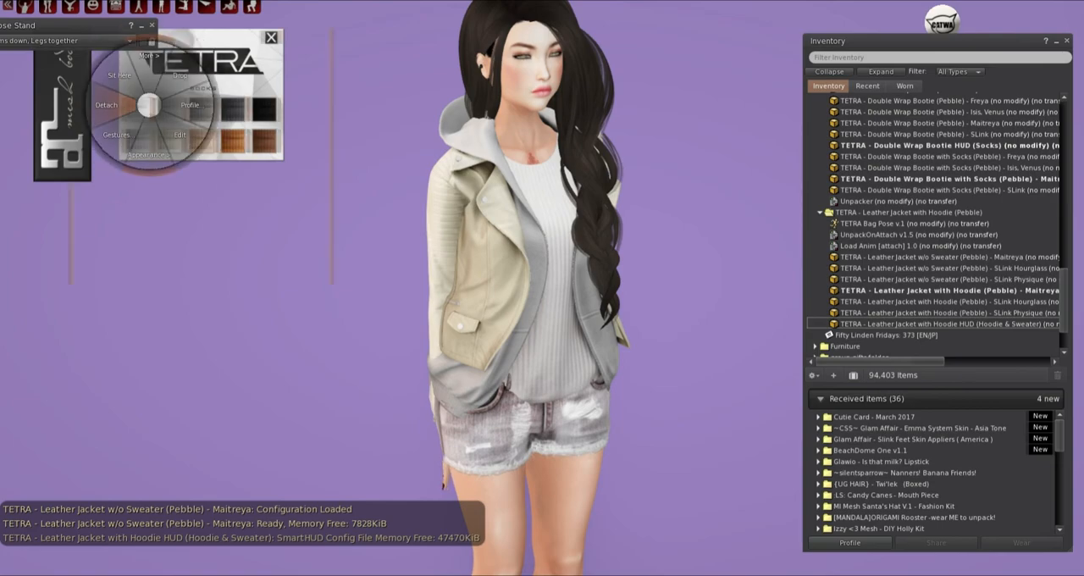
Colour the Tetra hoodie red and sweater orange through its HUD, then close the HUD
right_click(932, 323)
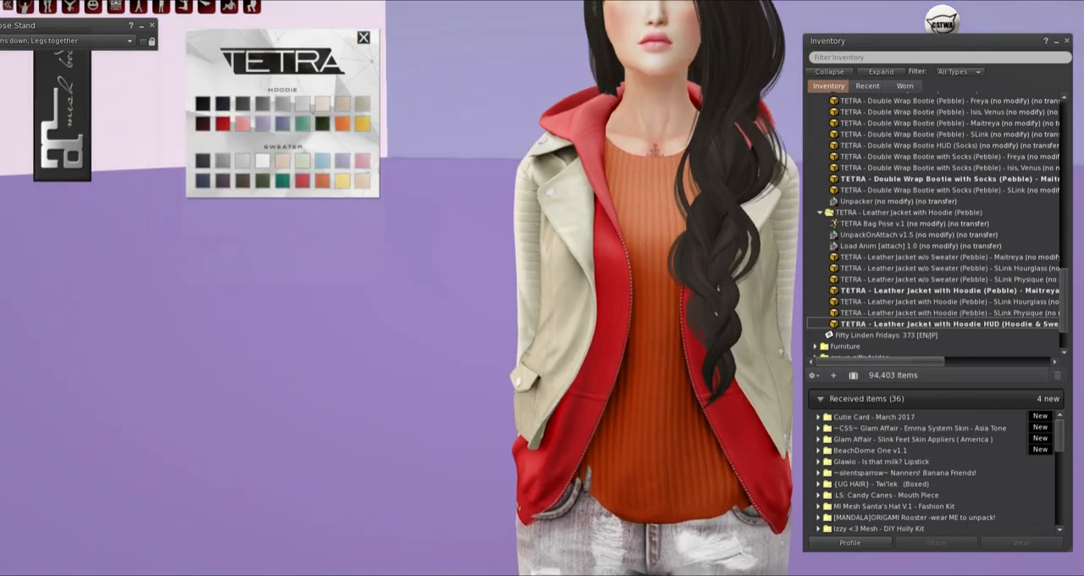
click(363, 38)
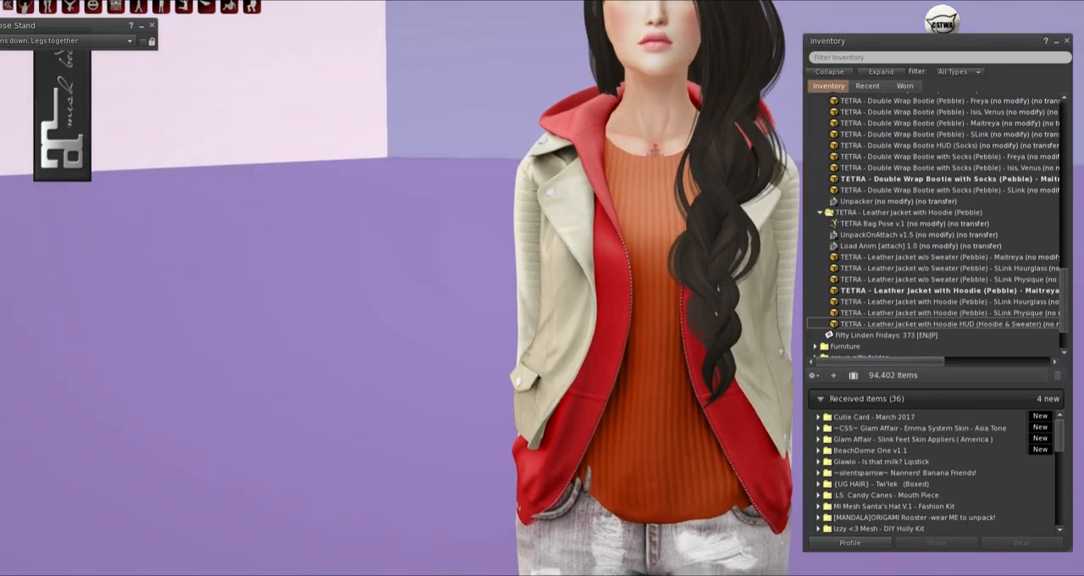